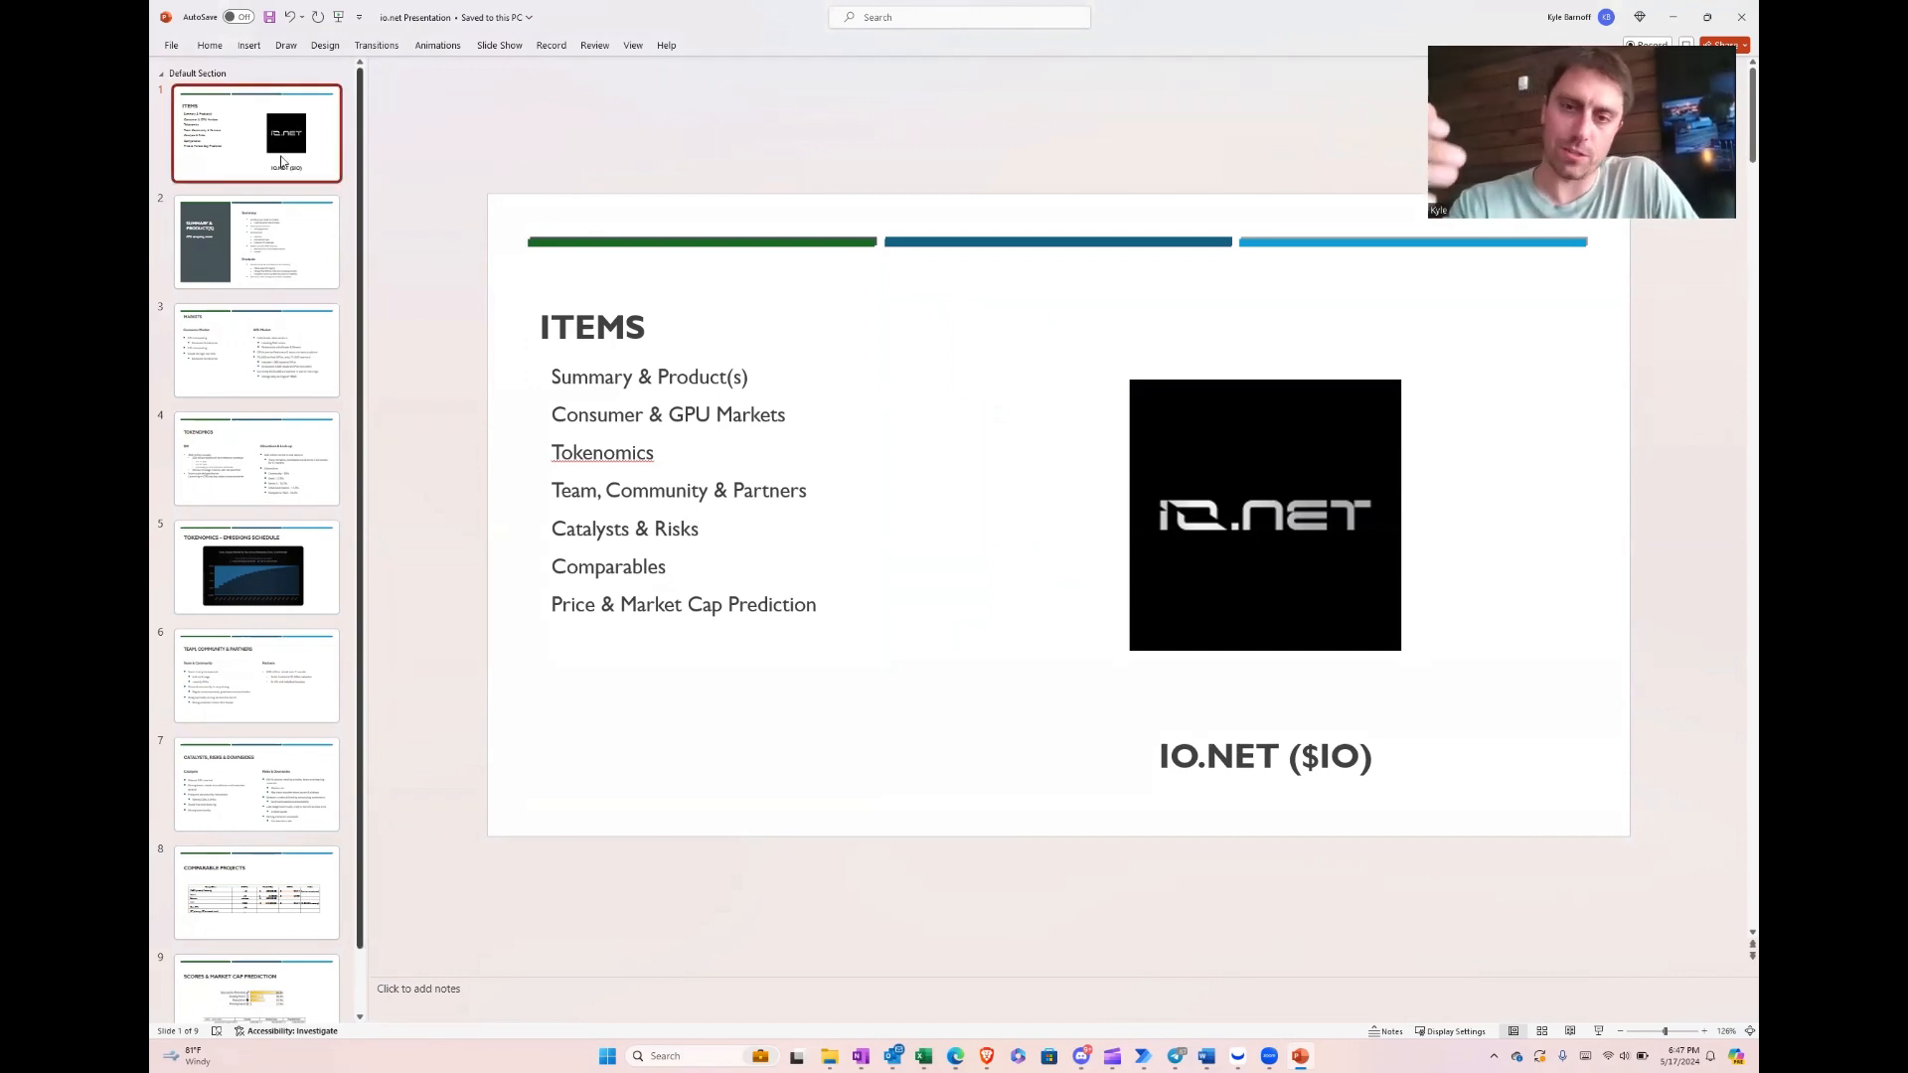
# Step: Show slide 2, Summary & Product(s), on GPU computing rentals and architecture
pyautogui.click(257, 241)
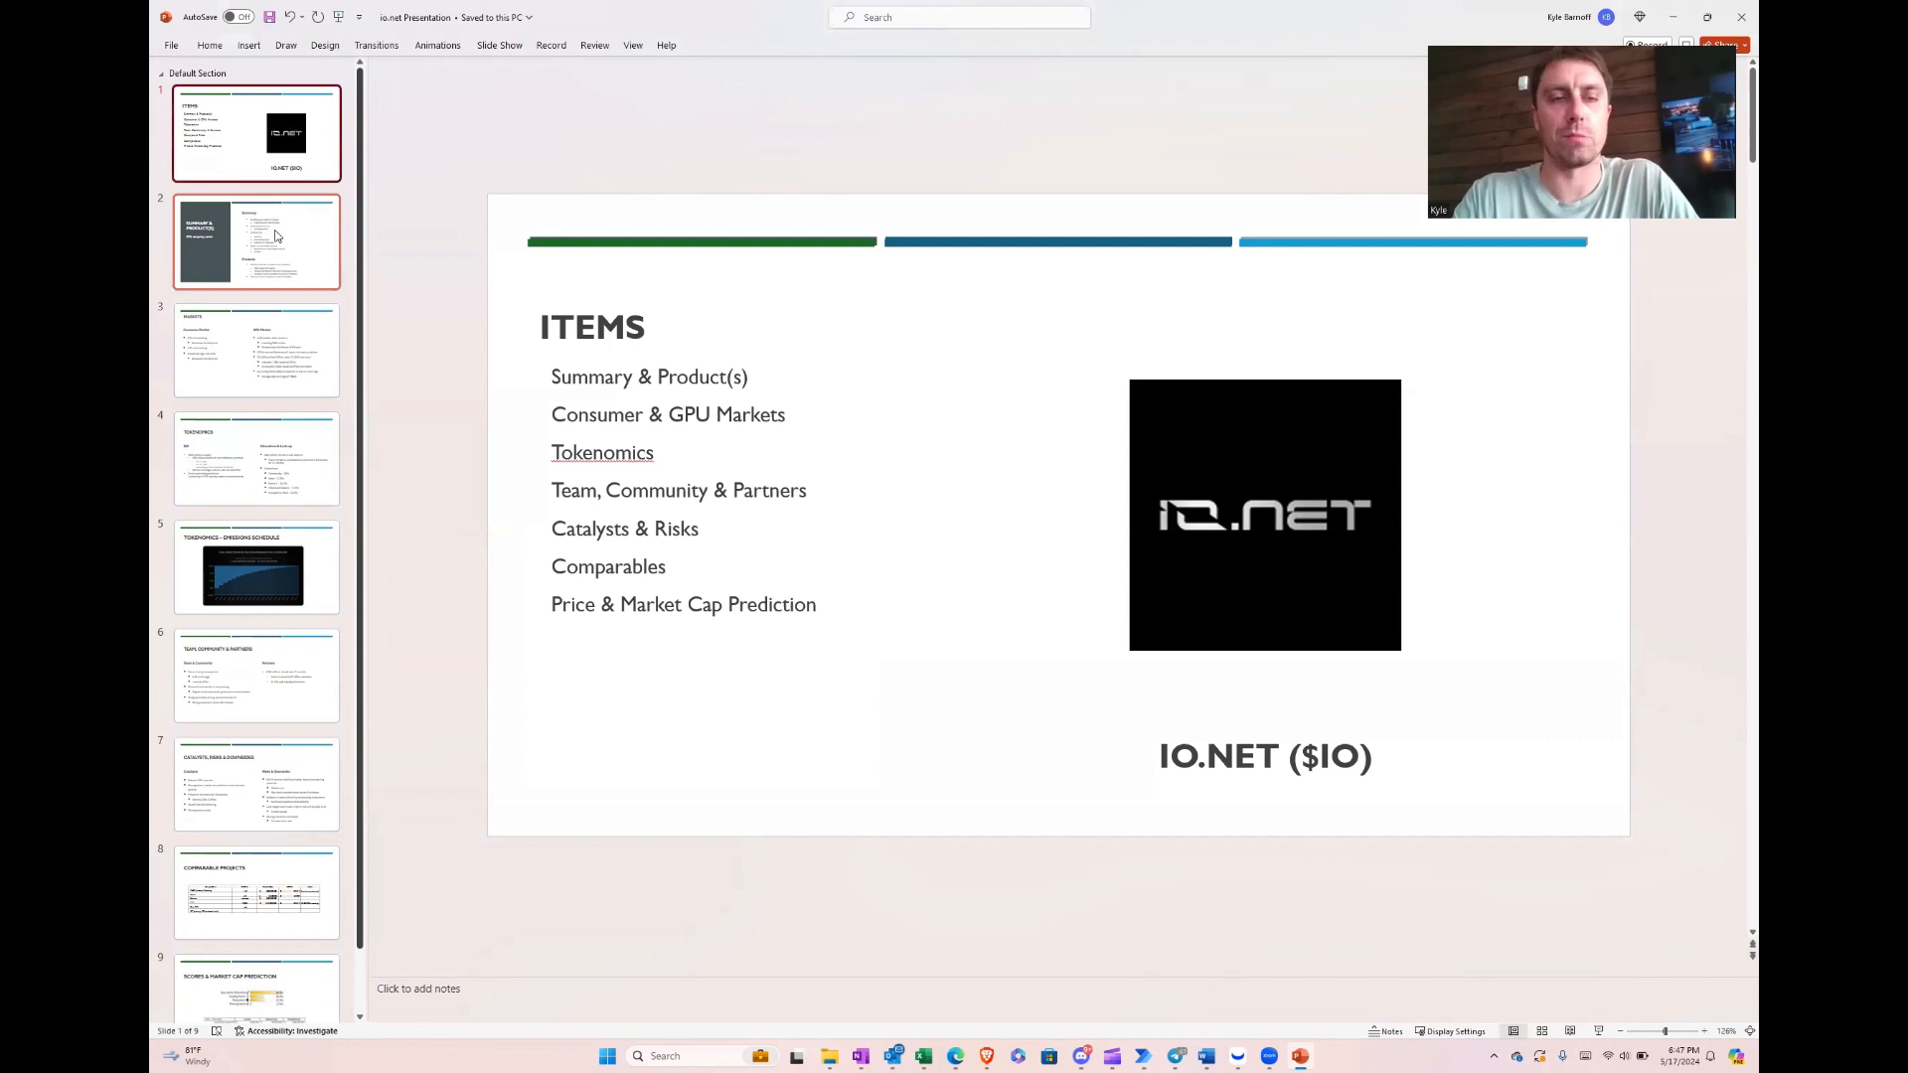
pyautogui.click(256, 241)
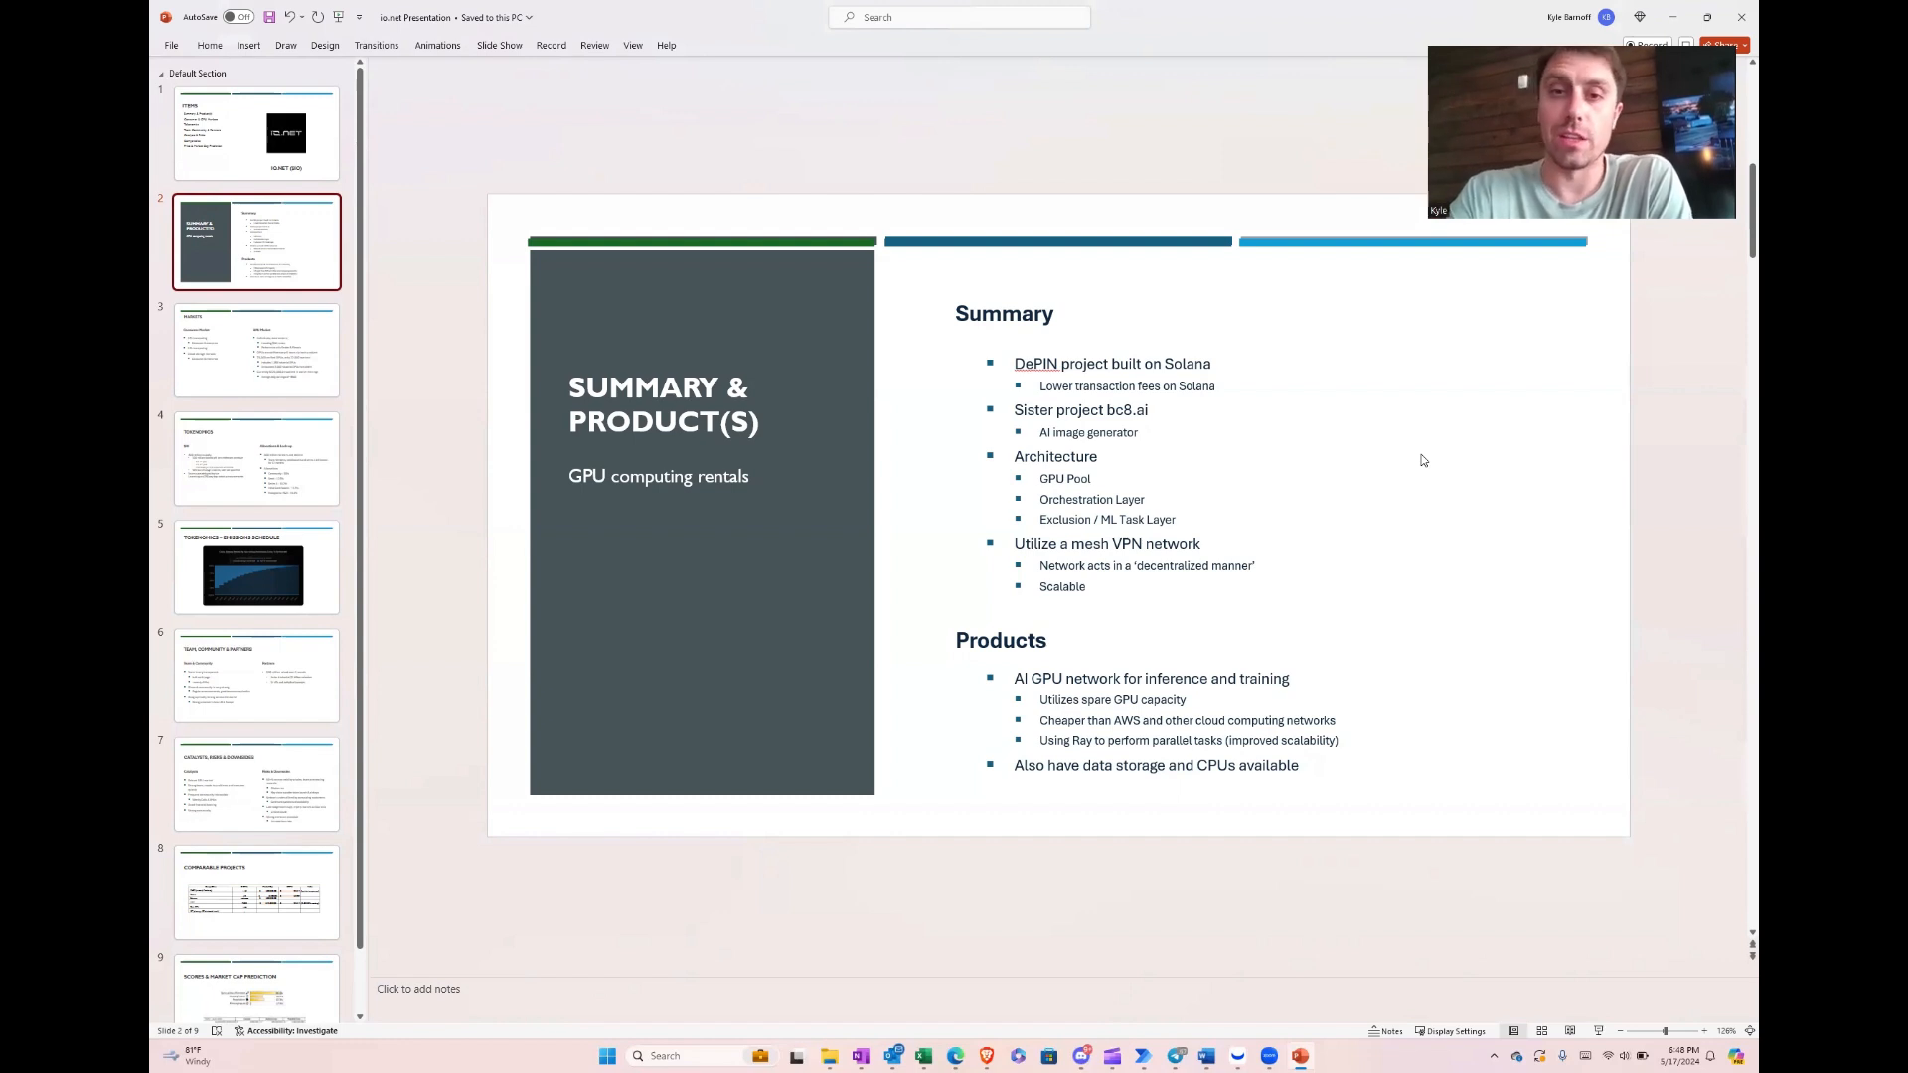
pyautogui.moveTo(1405, 578)
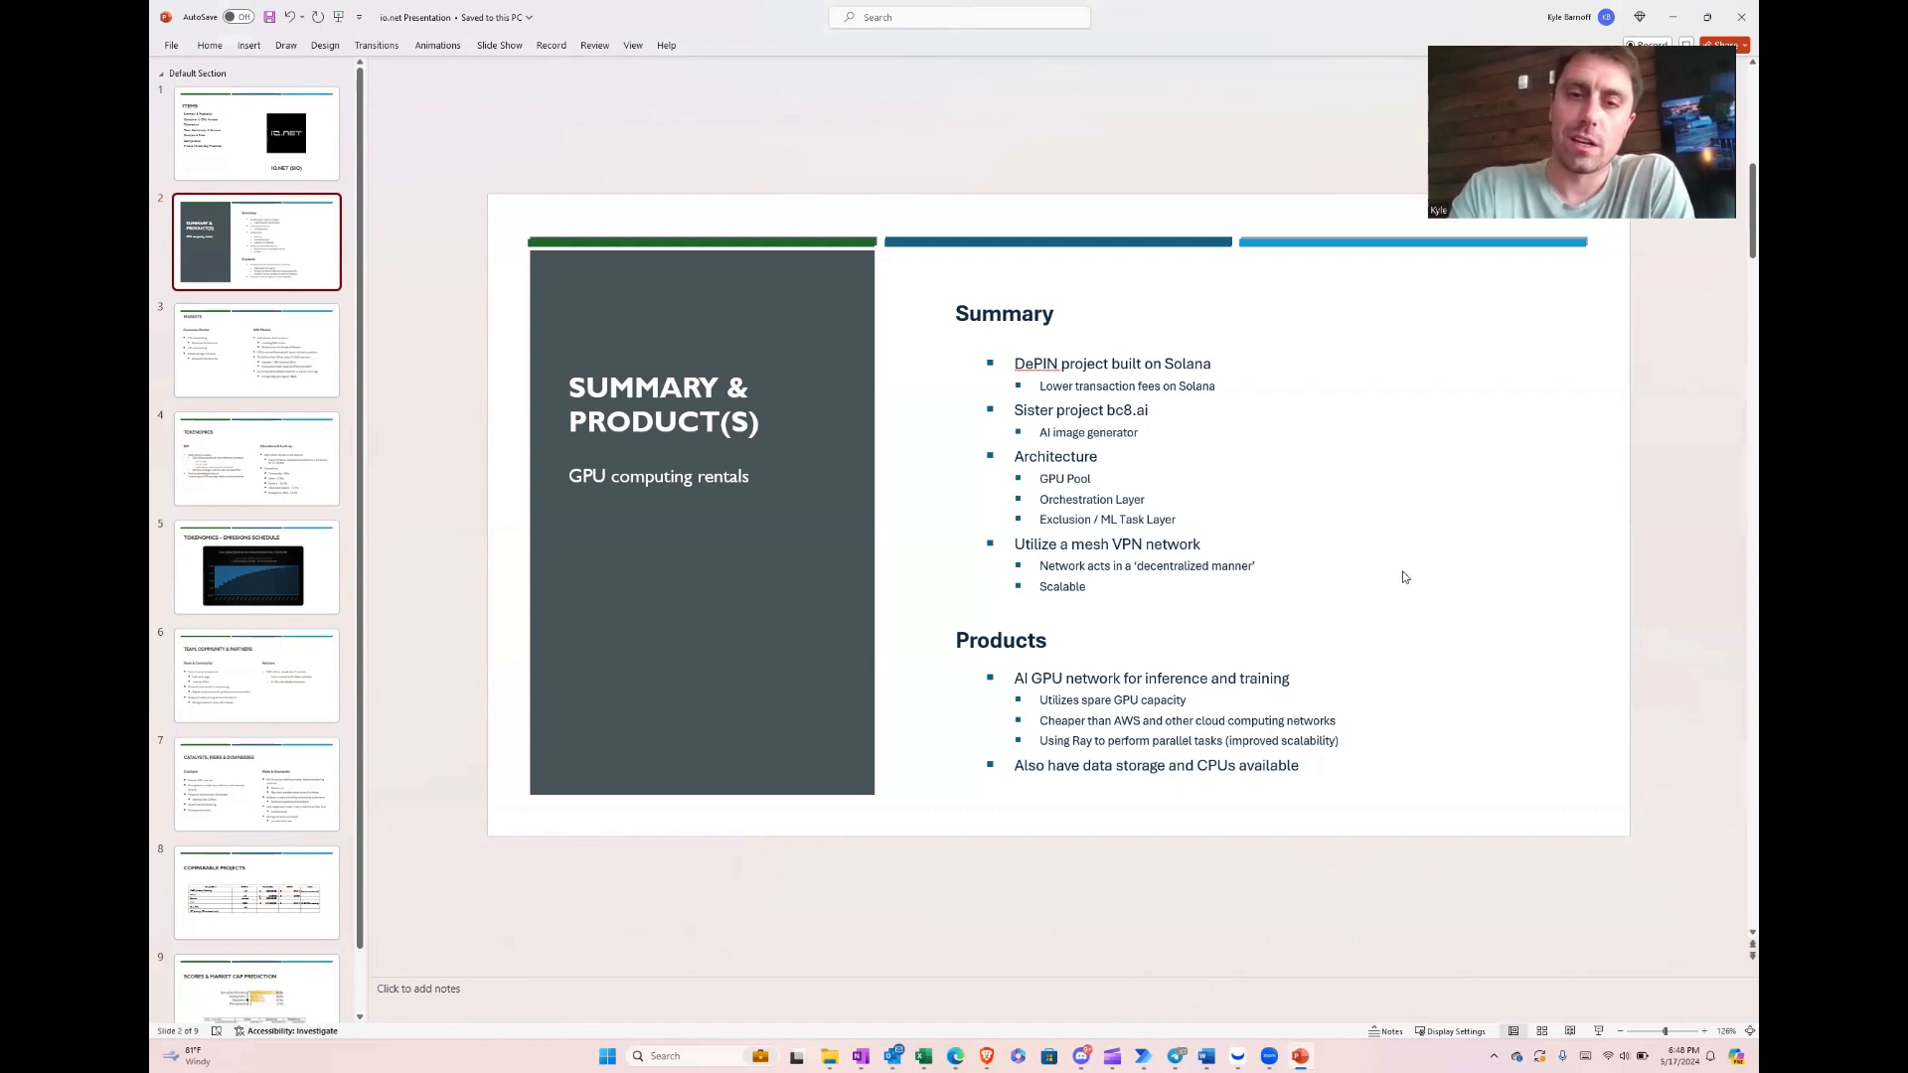
pyautogui.moveTo(742, 346)
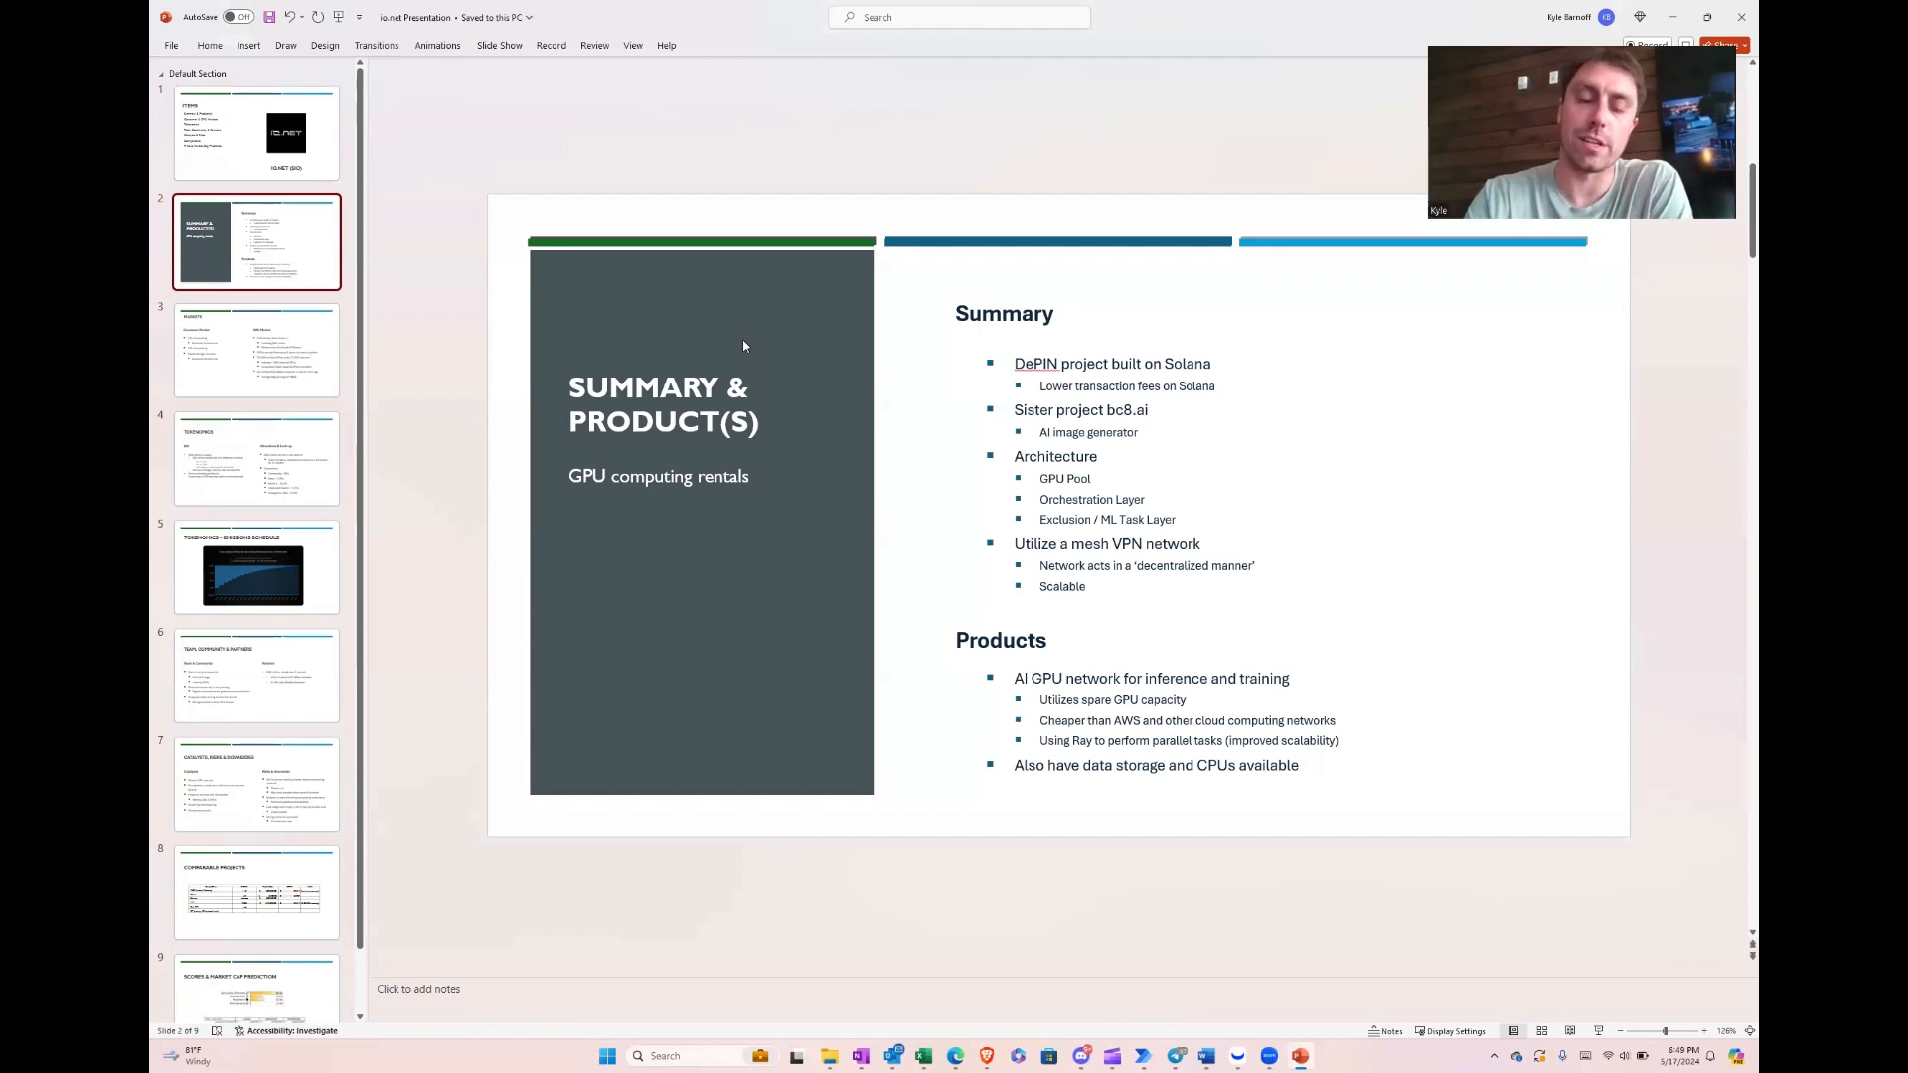
pyautogui.moveTo(763, 501)
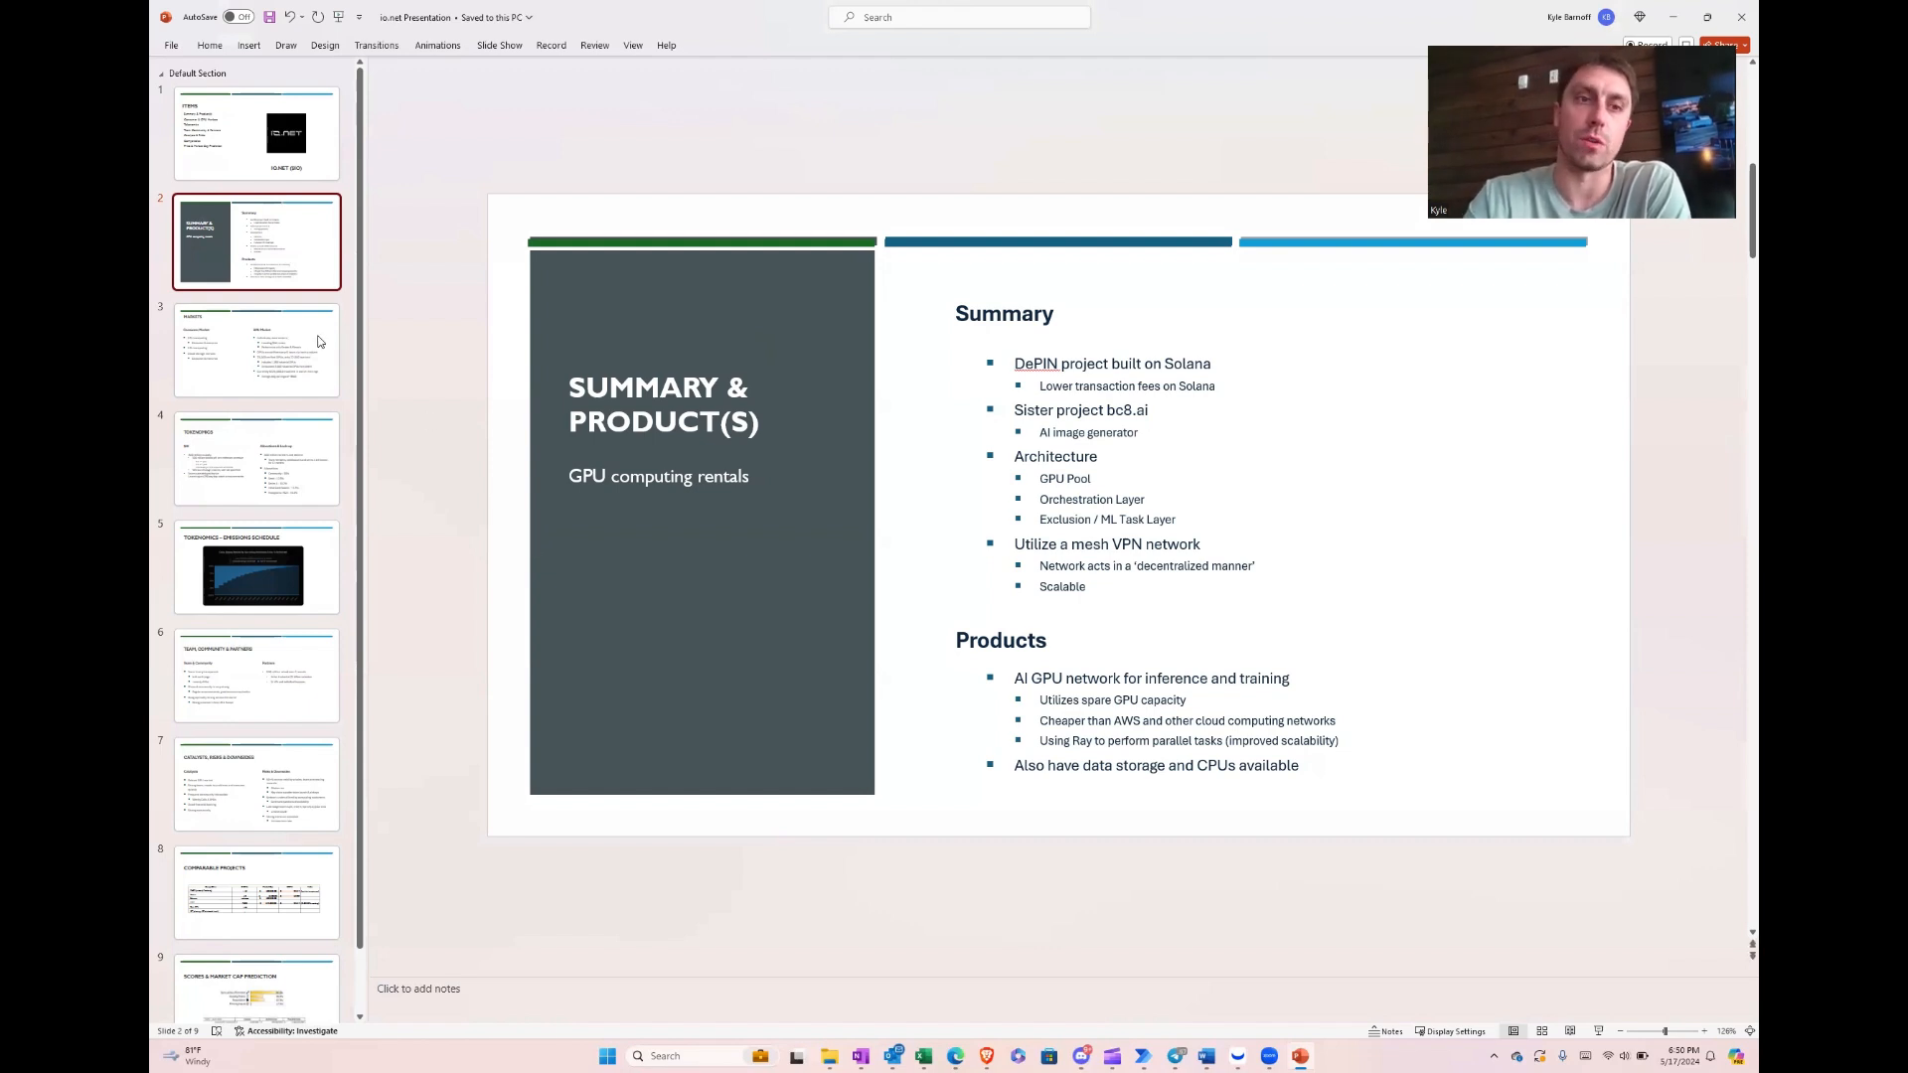
# Step: Show slide 3, MARKETS, on consumer markets and GPU supply
pyautogui.click(256, 350)
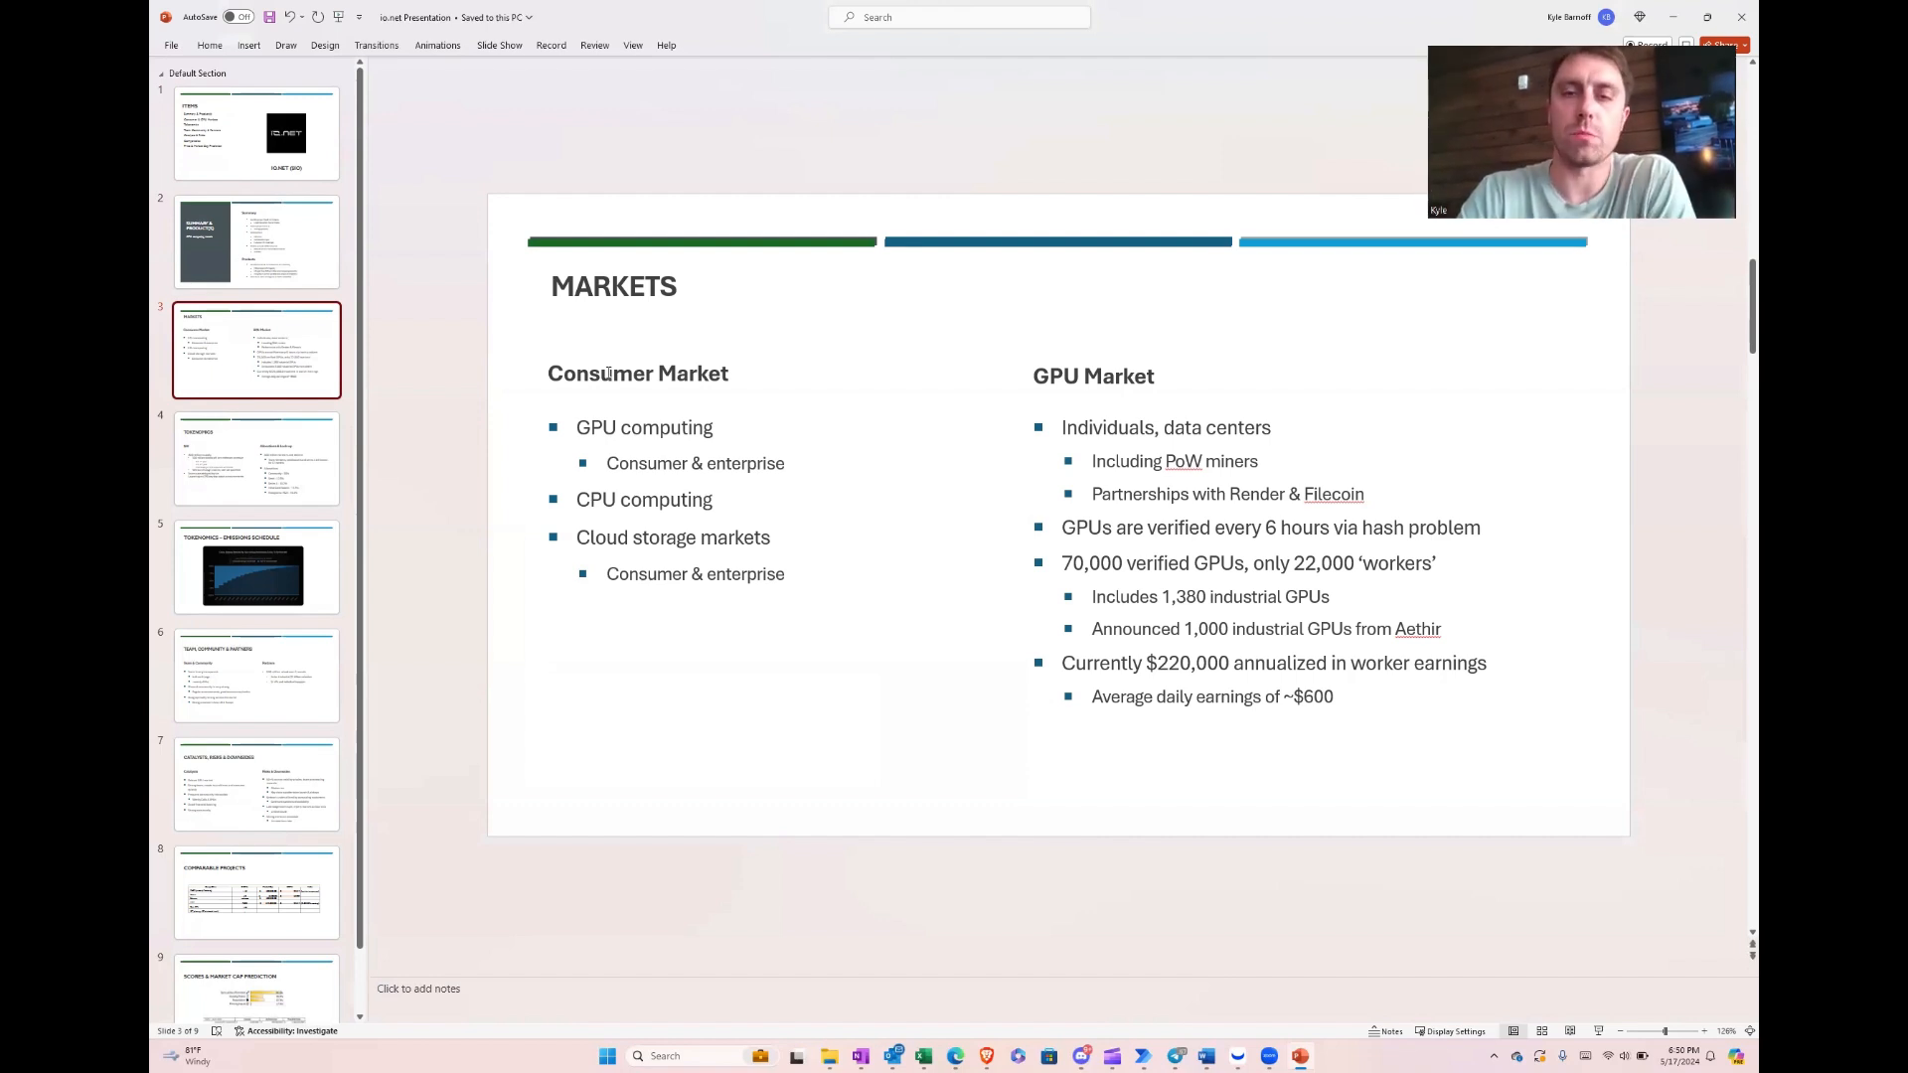
pyautogui.moveTo(972, 429)
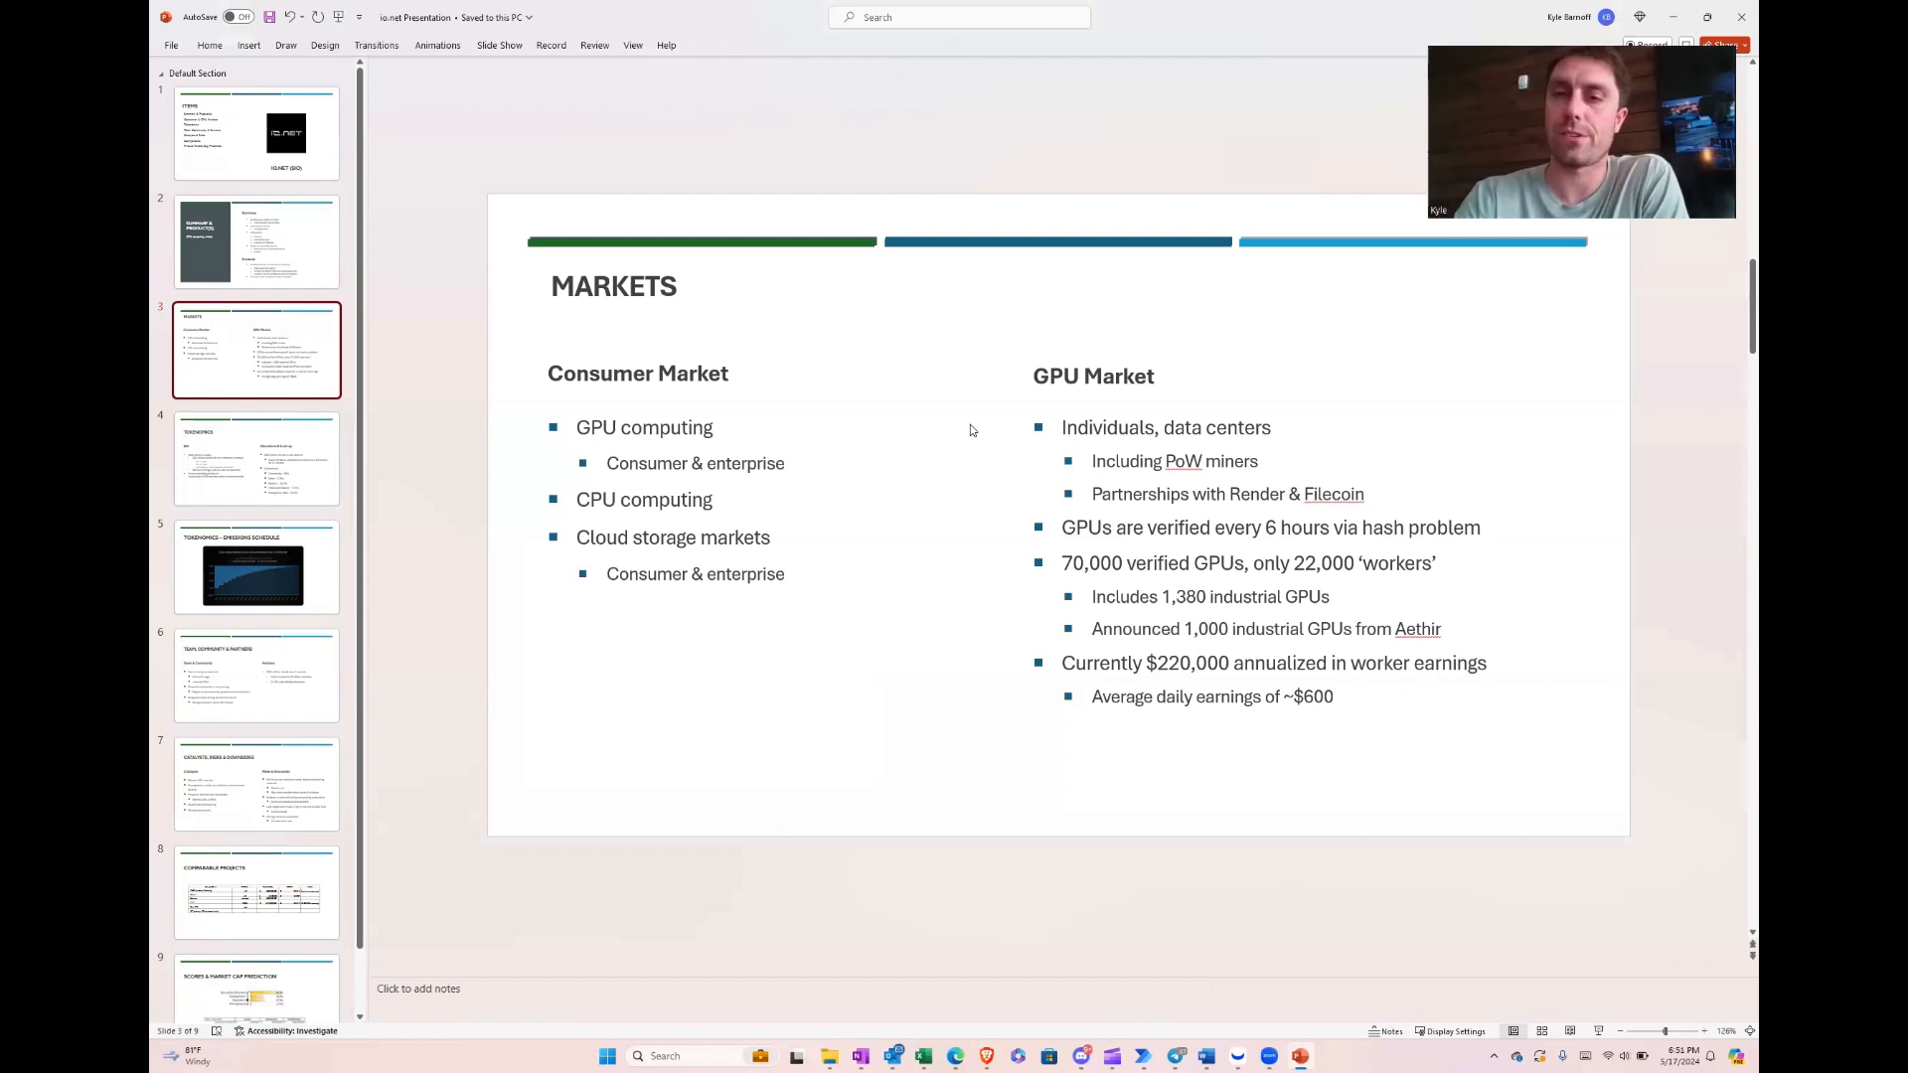
pyautogui.moveTo(963, 467)
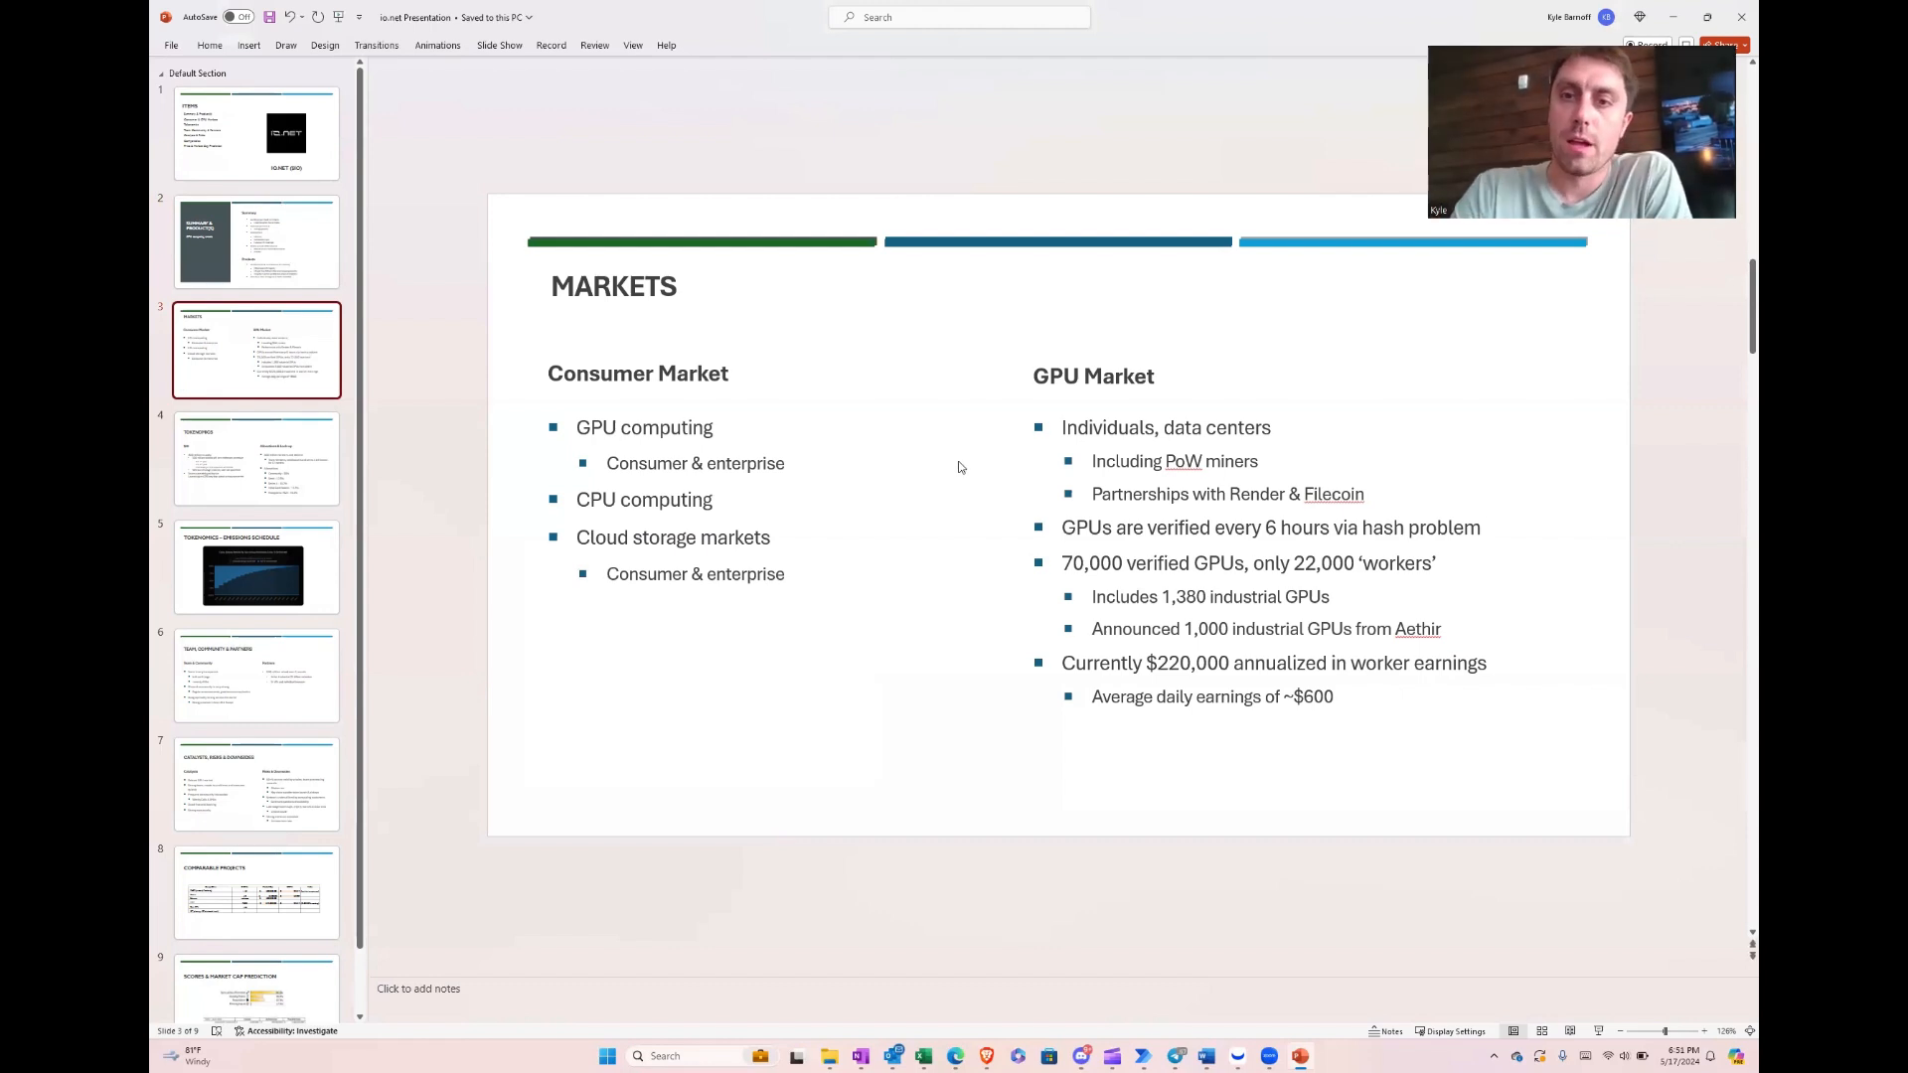
pyautogui.moveTo(972, 517)
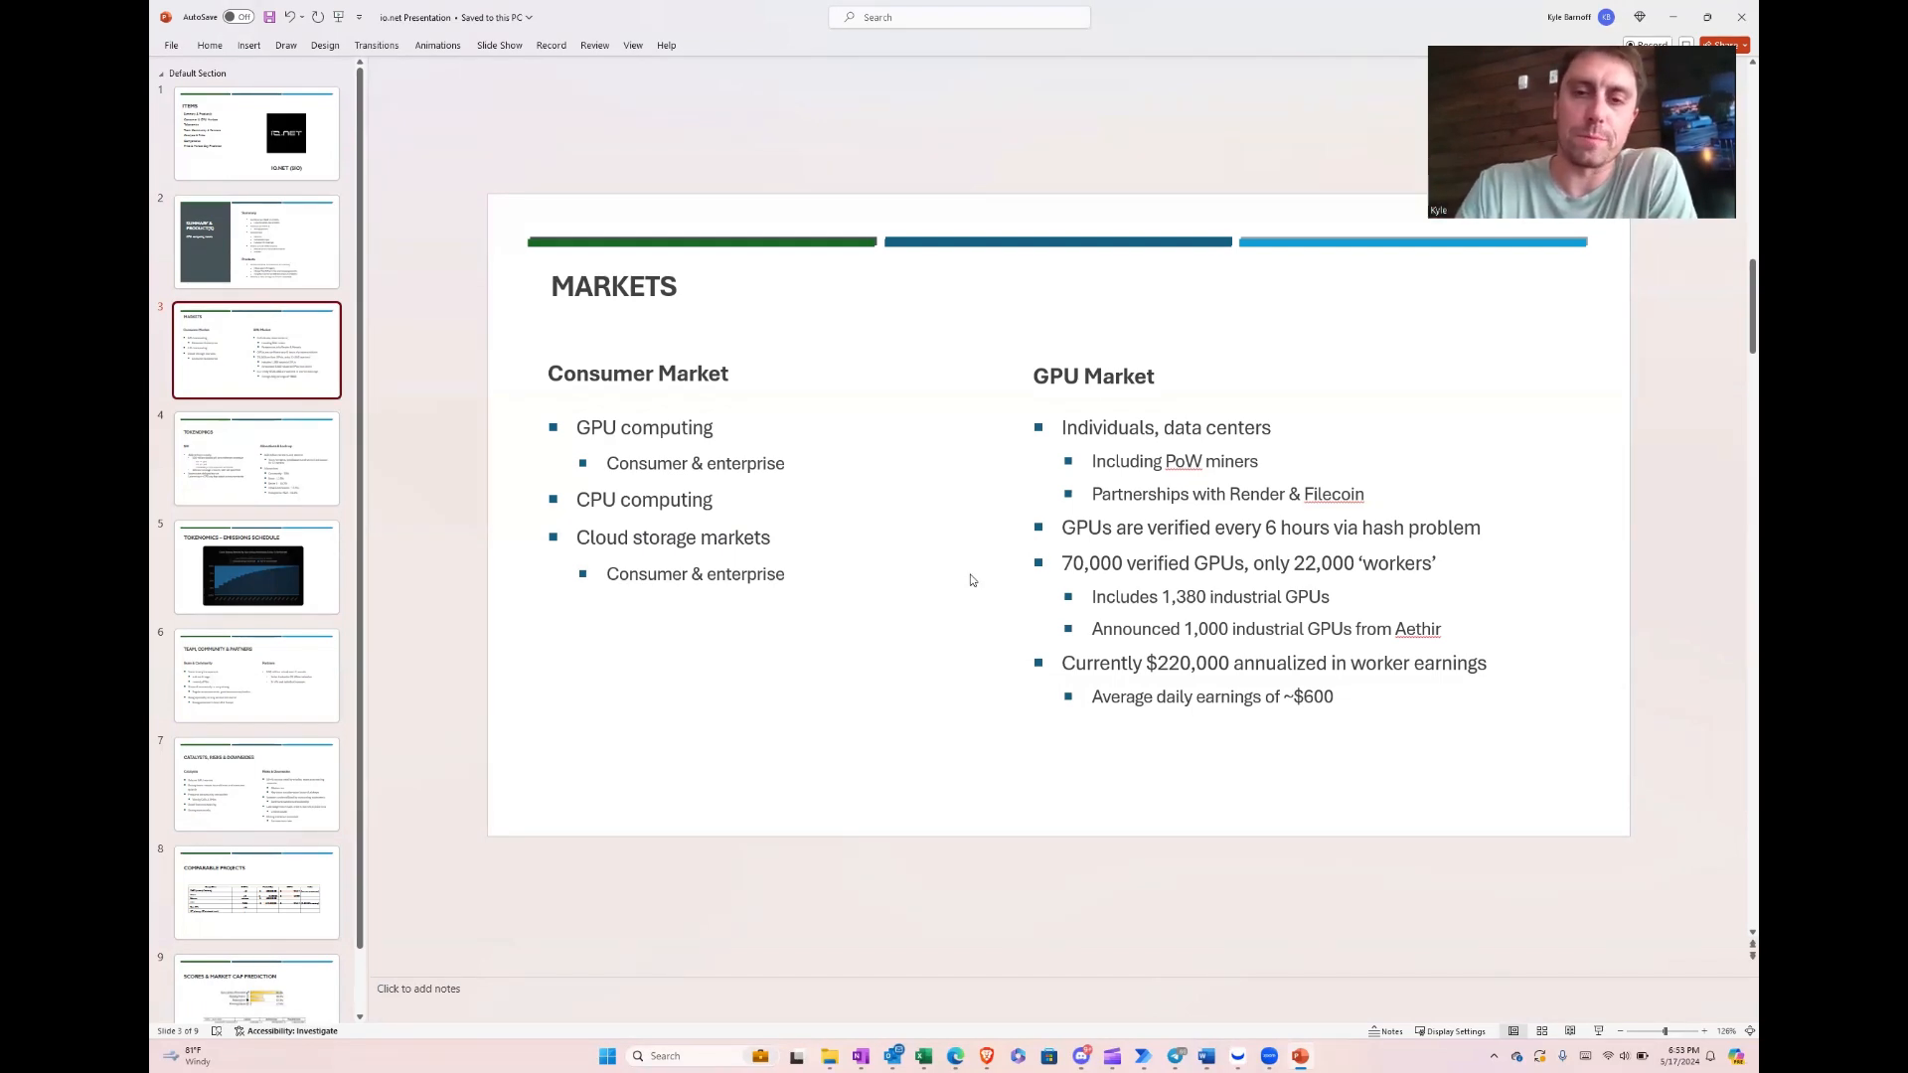
pyautogui.moveTo(972, 642)
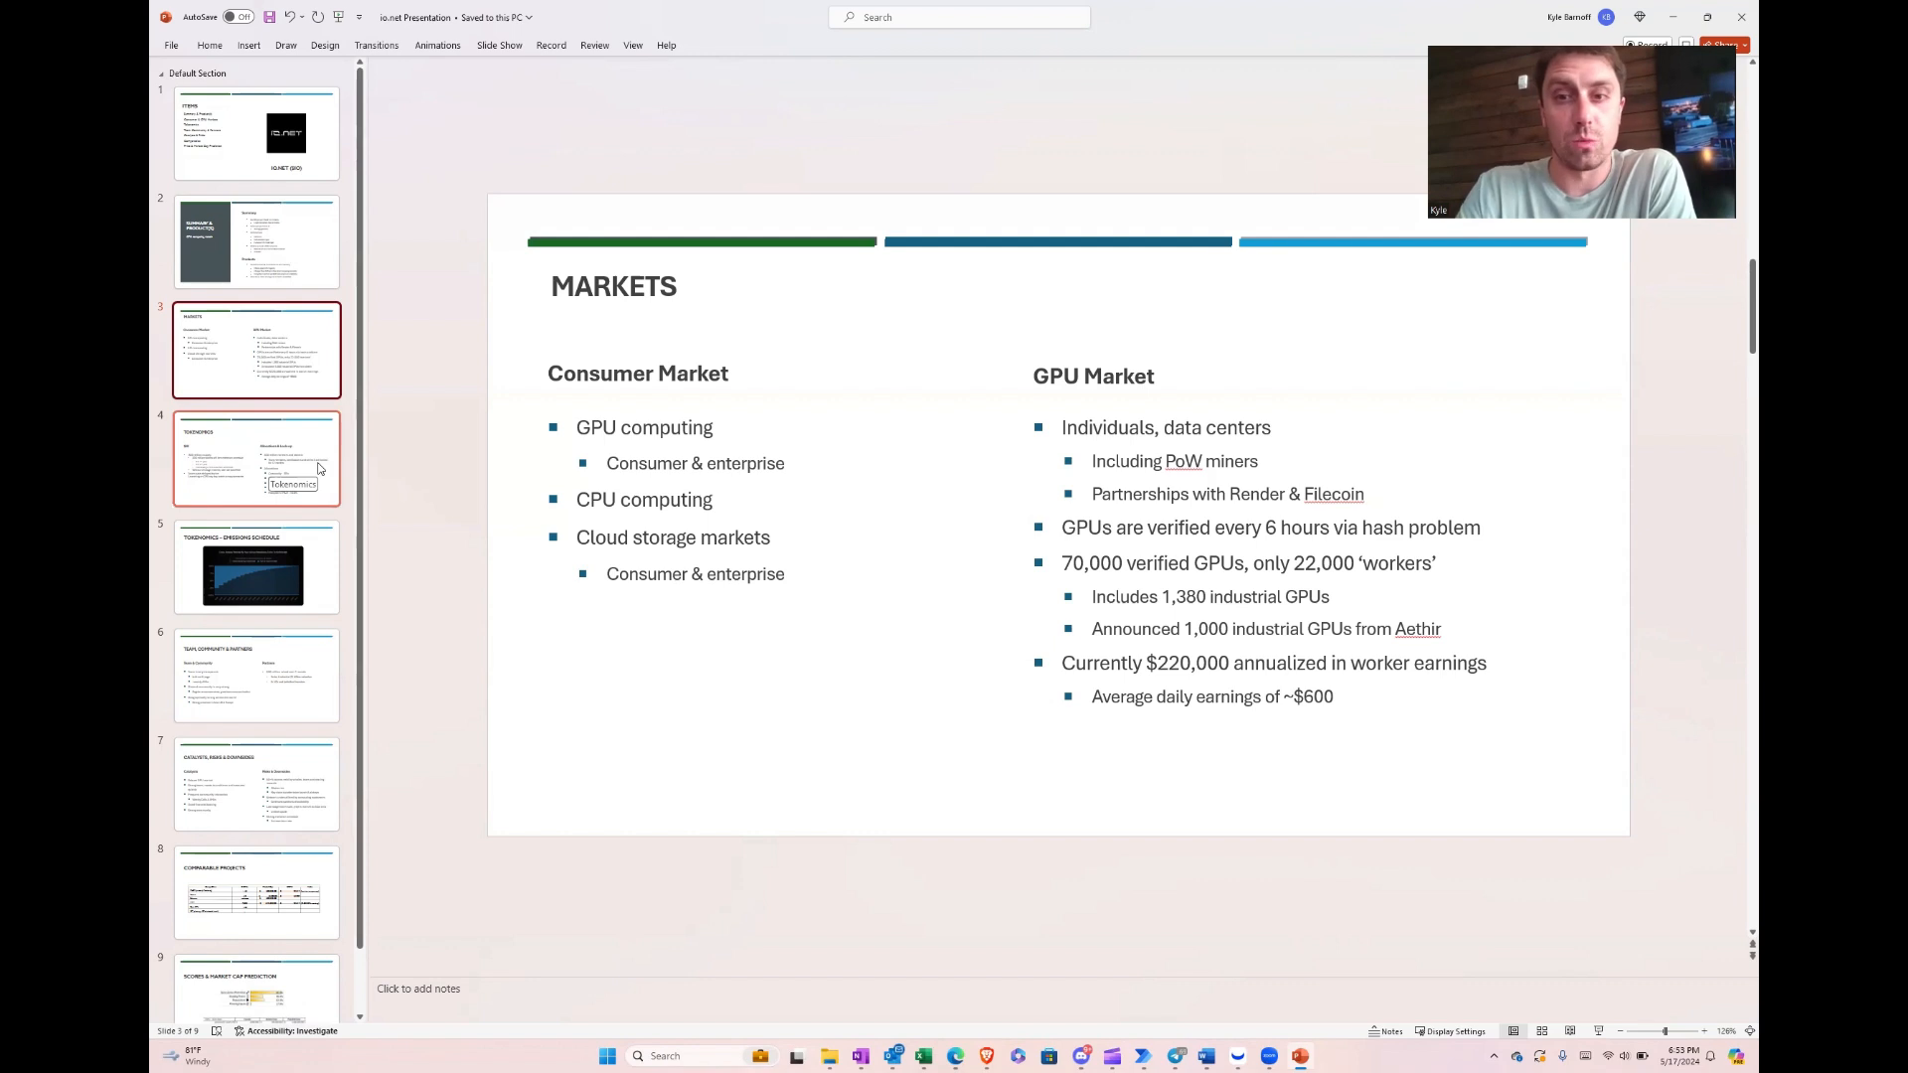
pyautogui.moveTo(318, 471)
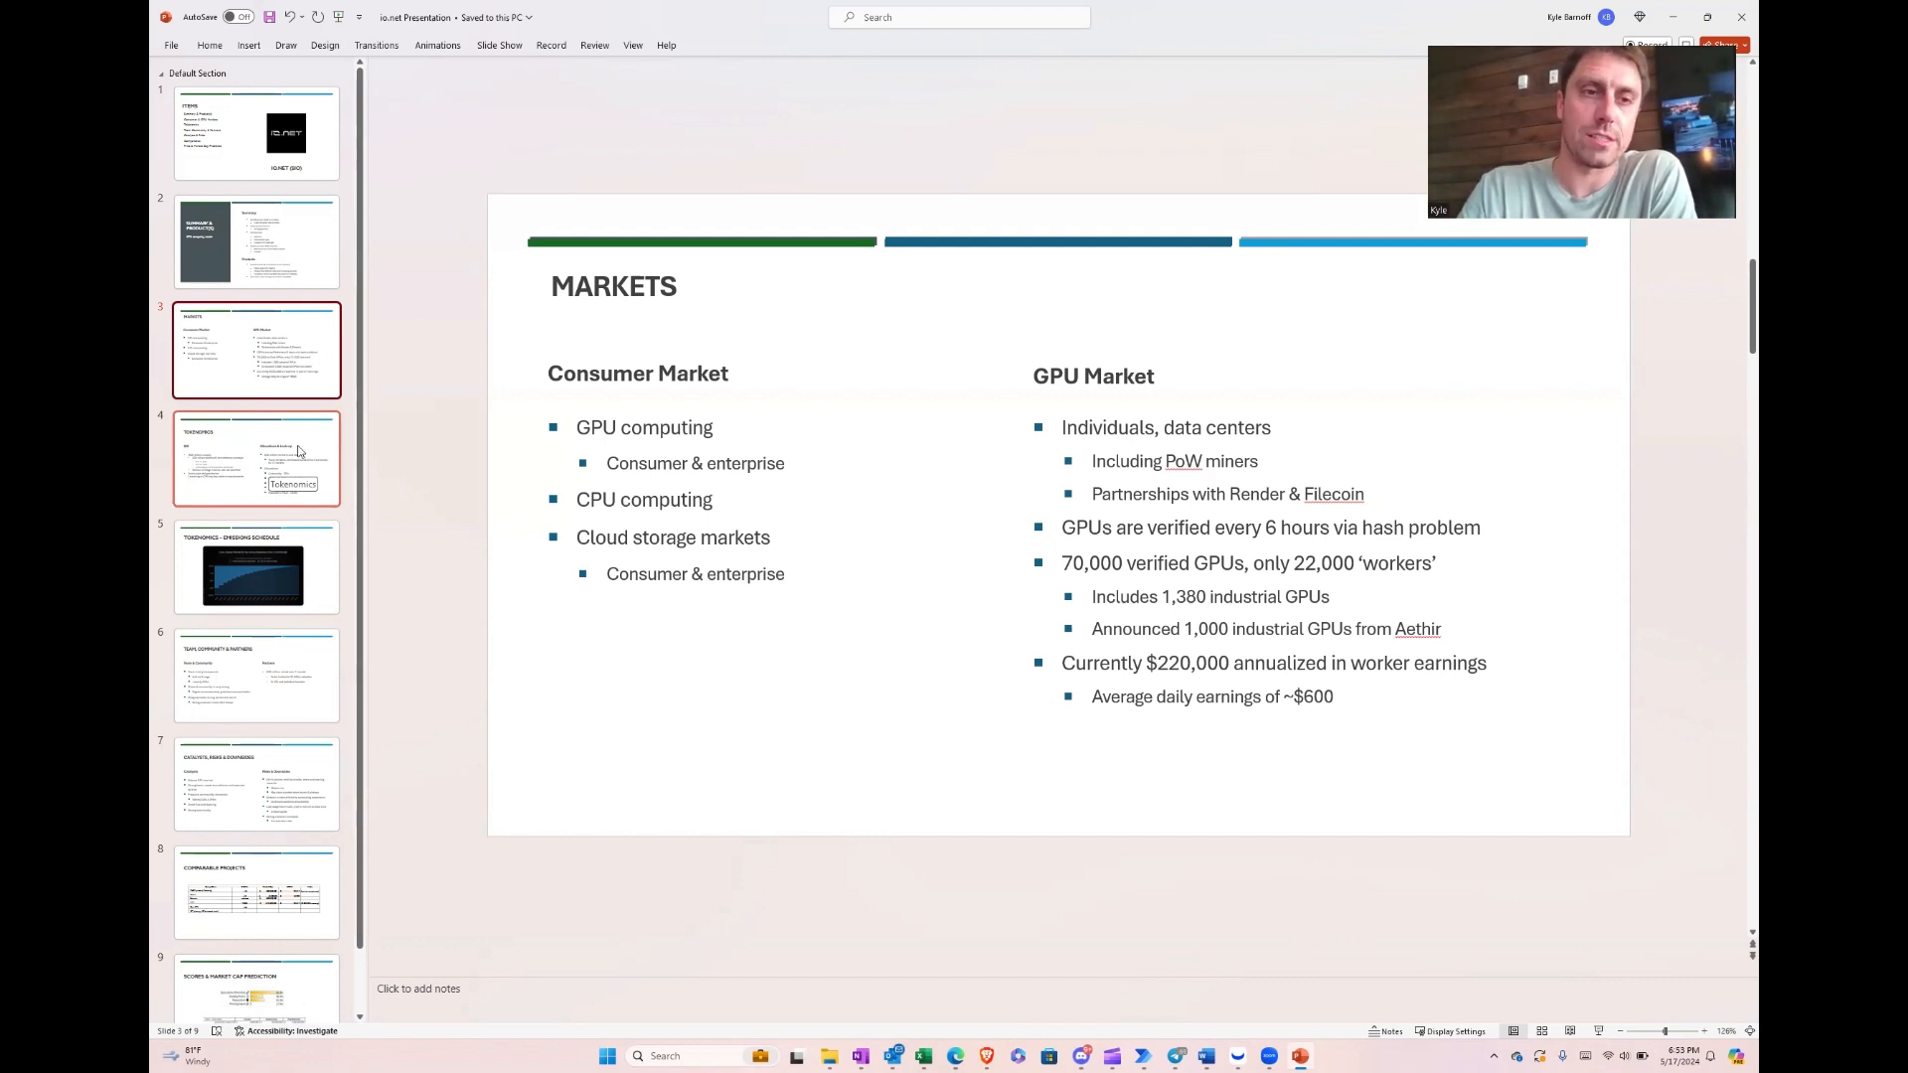
pyautogui.click(256, 459)
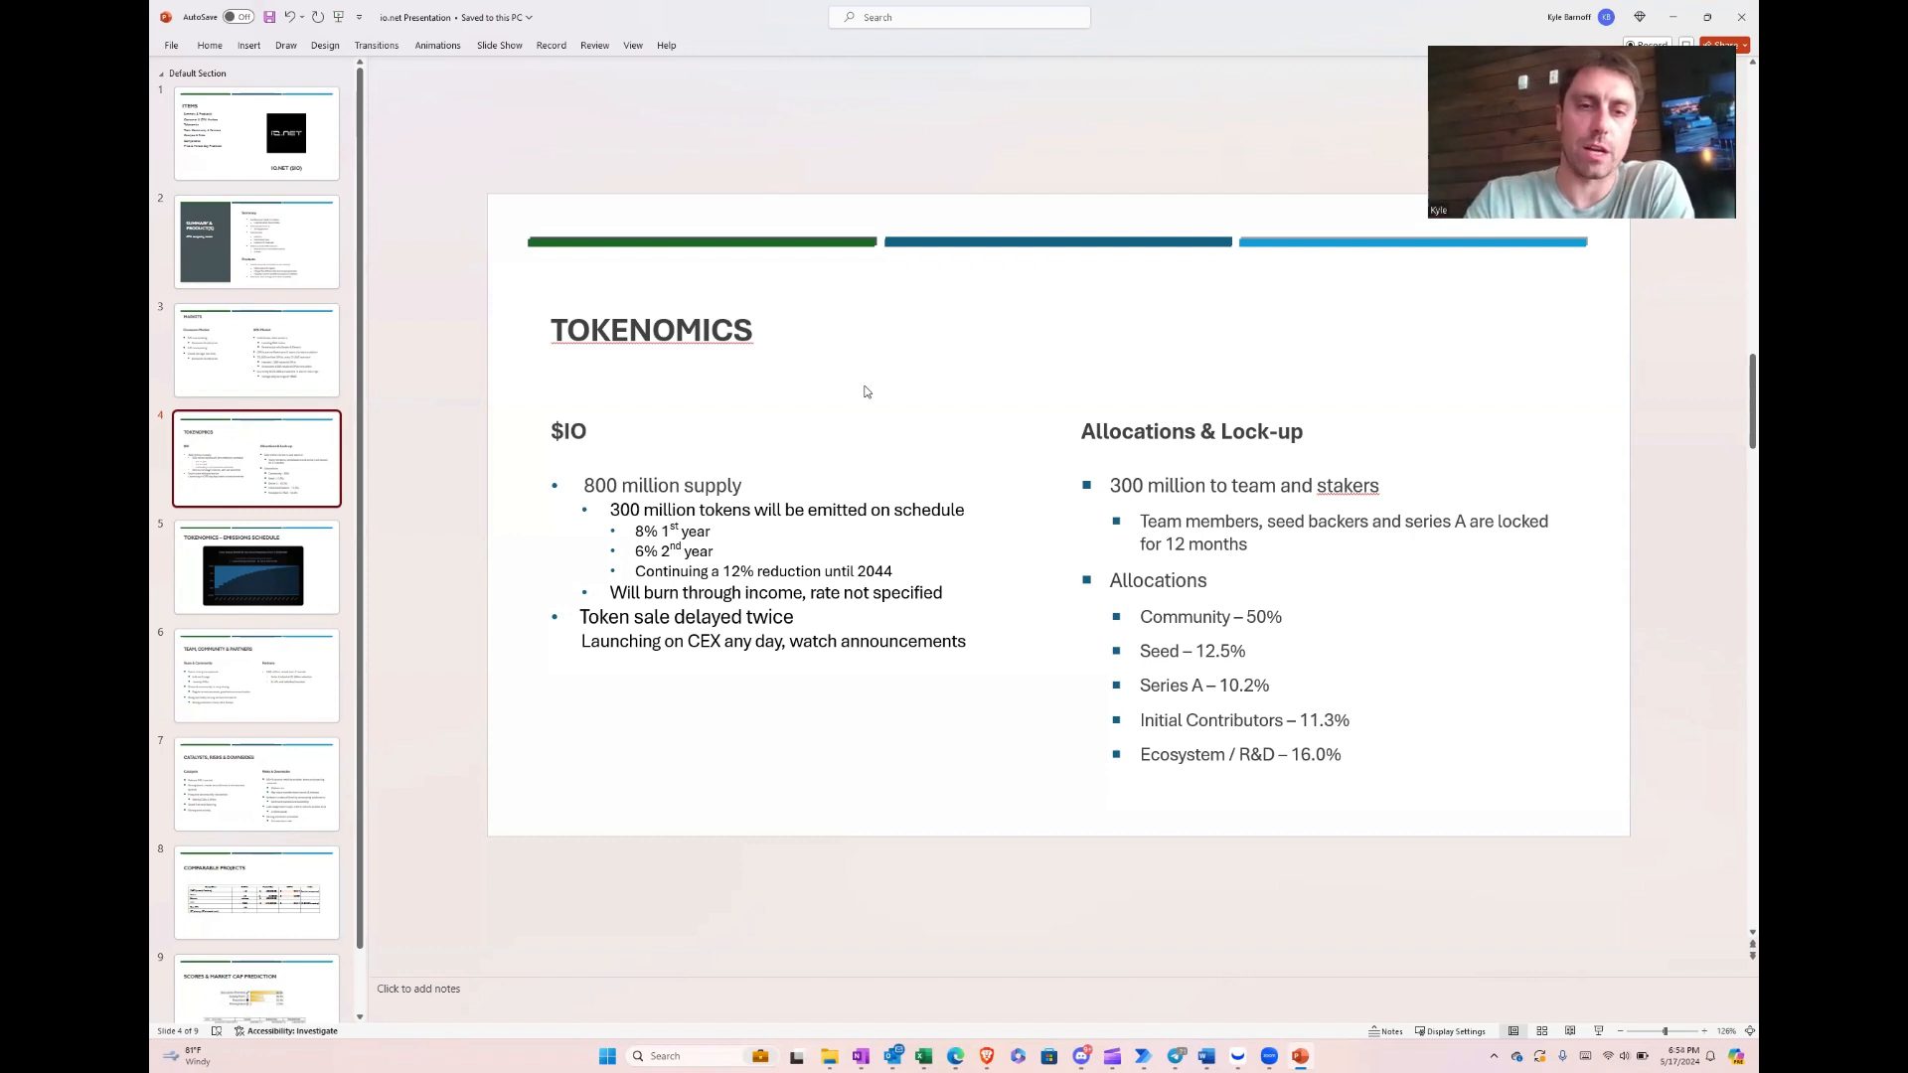
pyautogui.moveTo(944, 621)
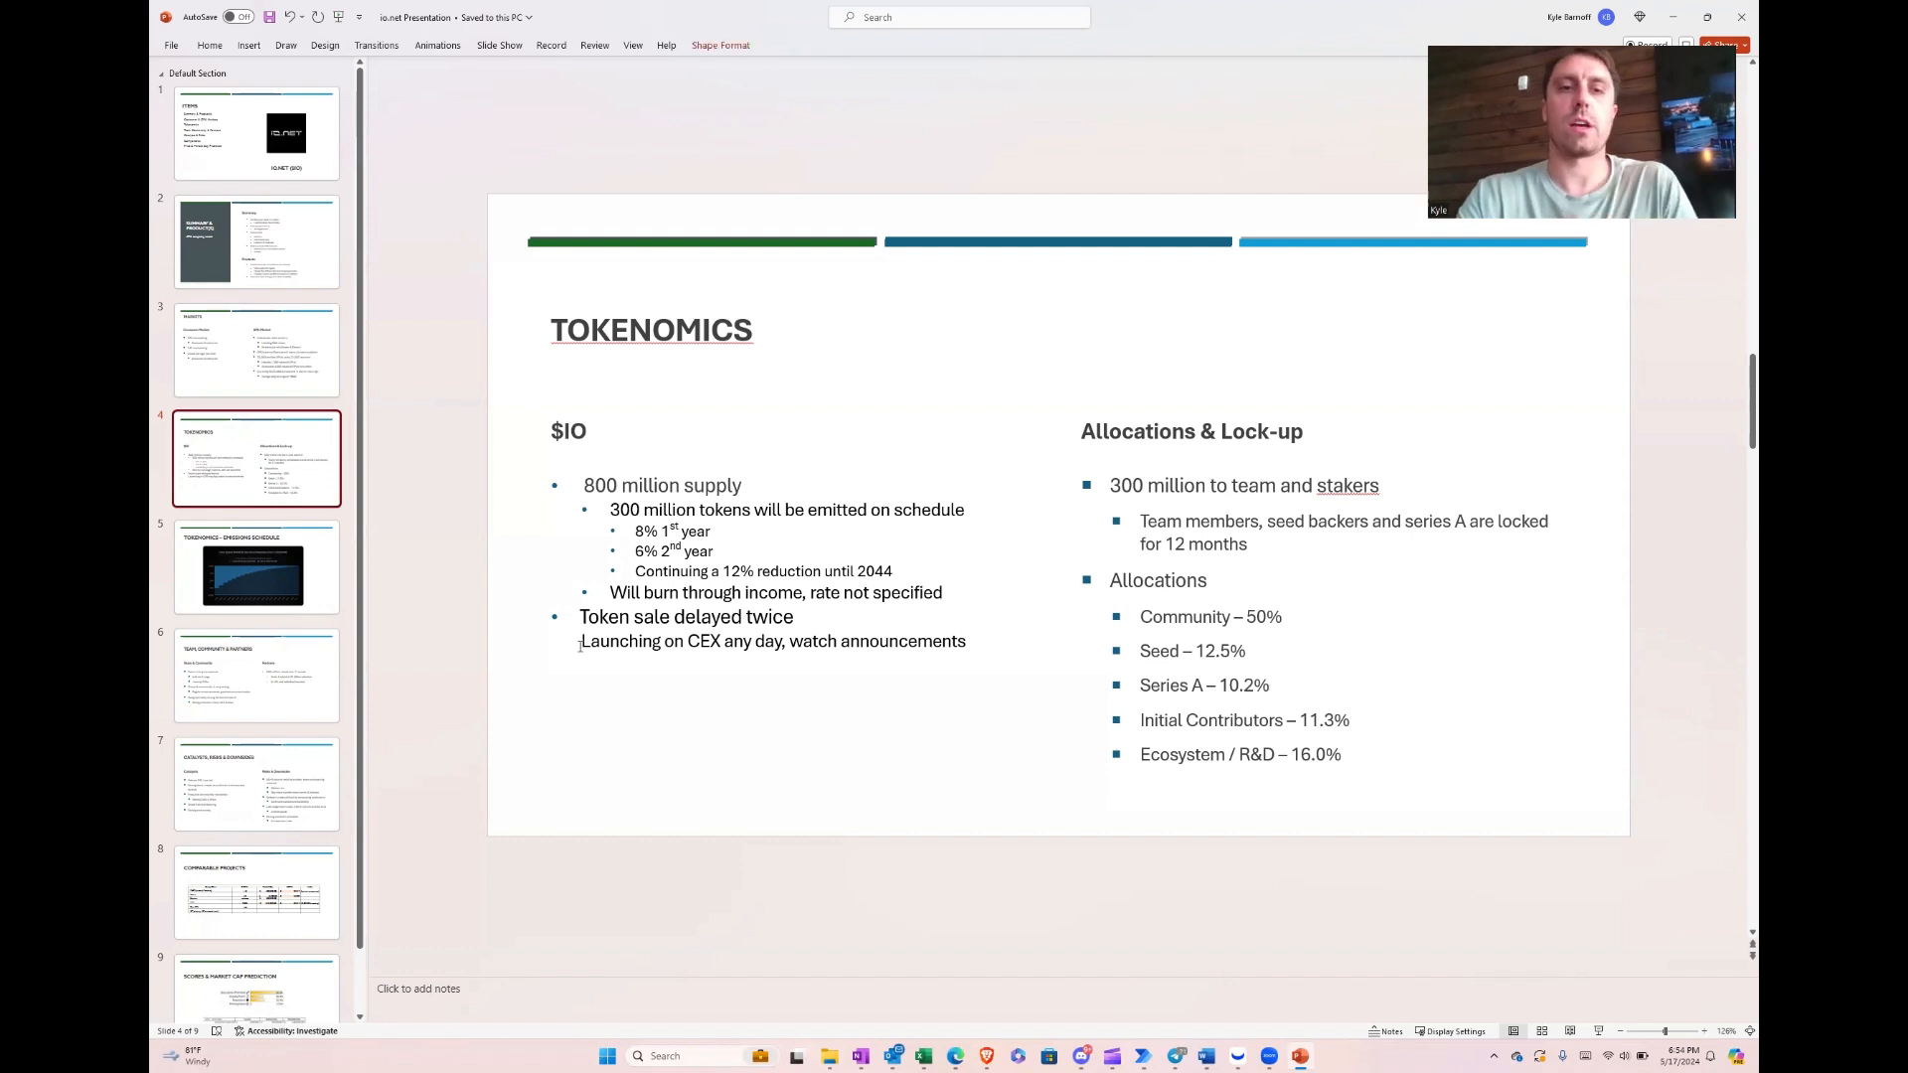
# Step: Demote 'Launching on CEX any day…' to a sub-bullet under 'Token sale delayed twice'
pyautogui.click(774, 642)
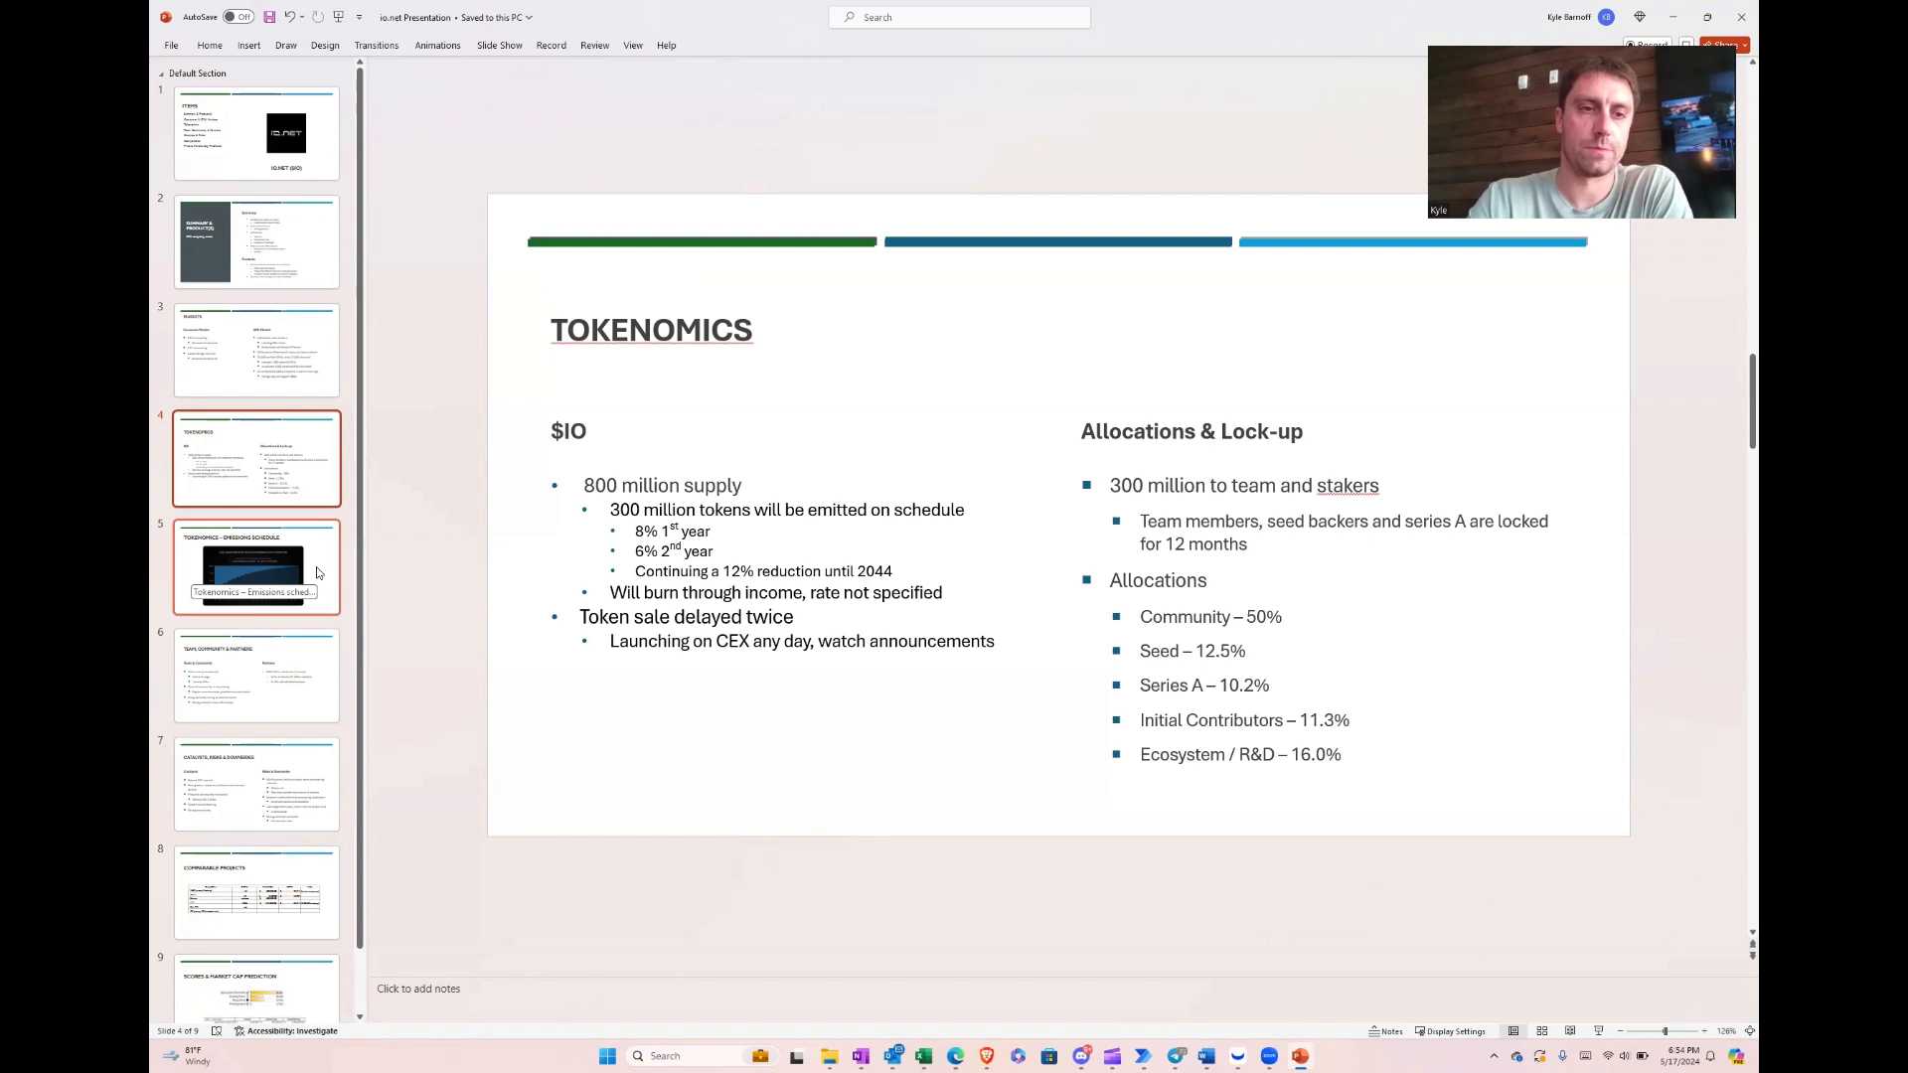
# Step: Show slide 5, Tokenomics – Emissions Schedule, with the coins-emitted chart
pyautogui.click(256, 567)
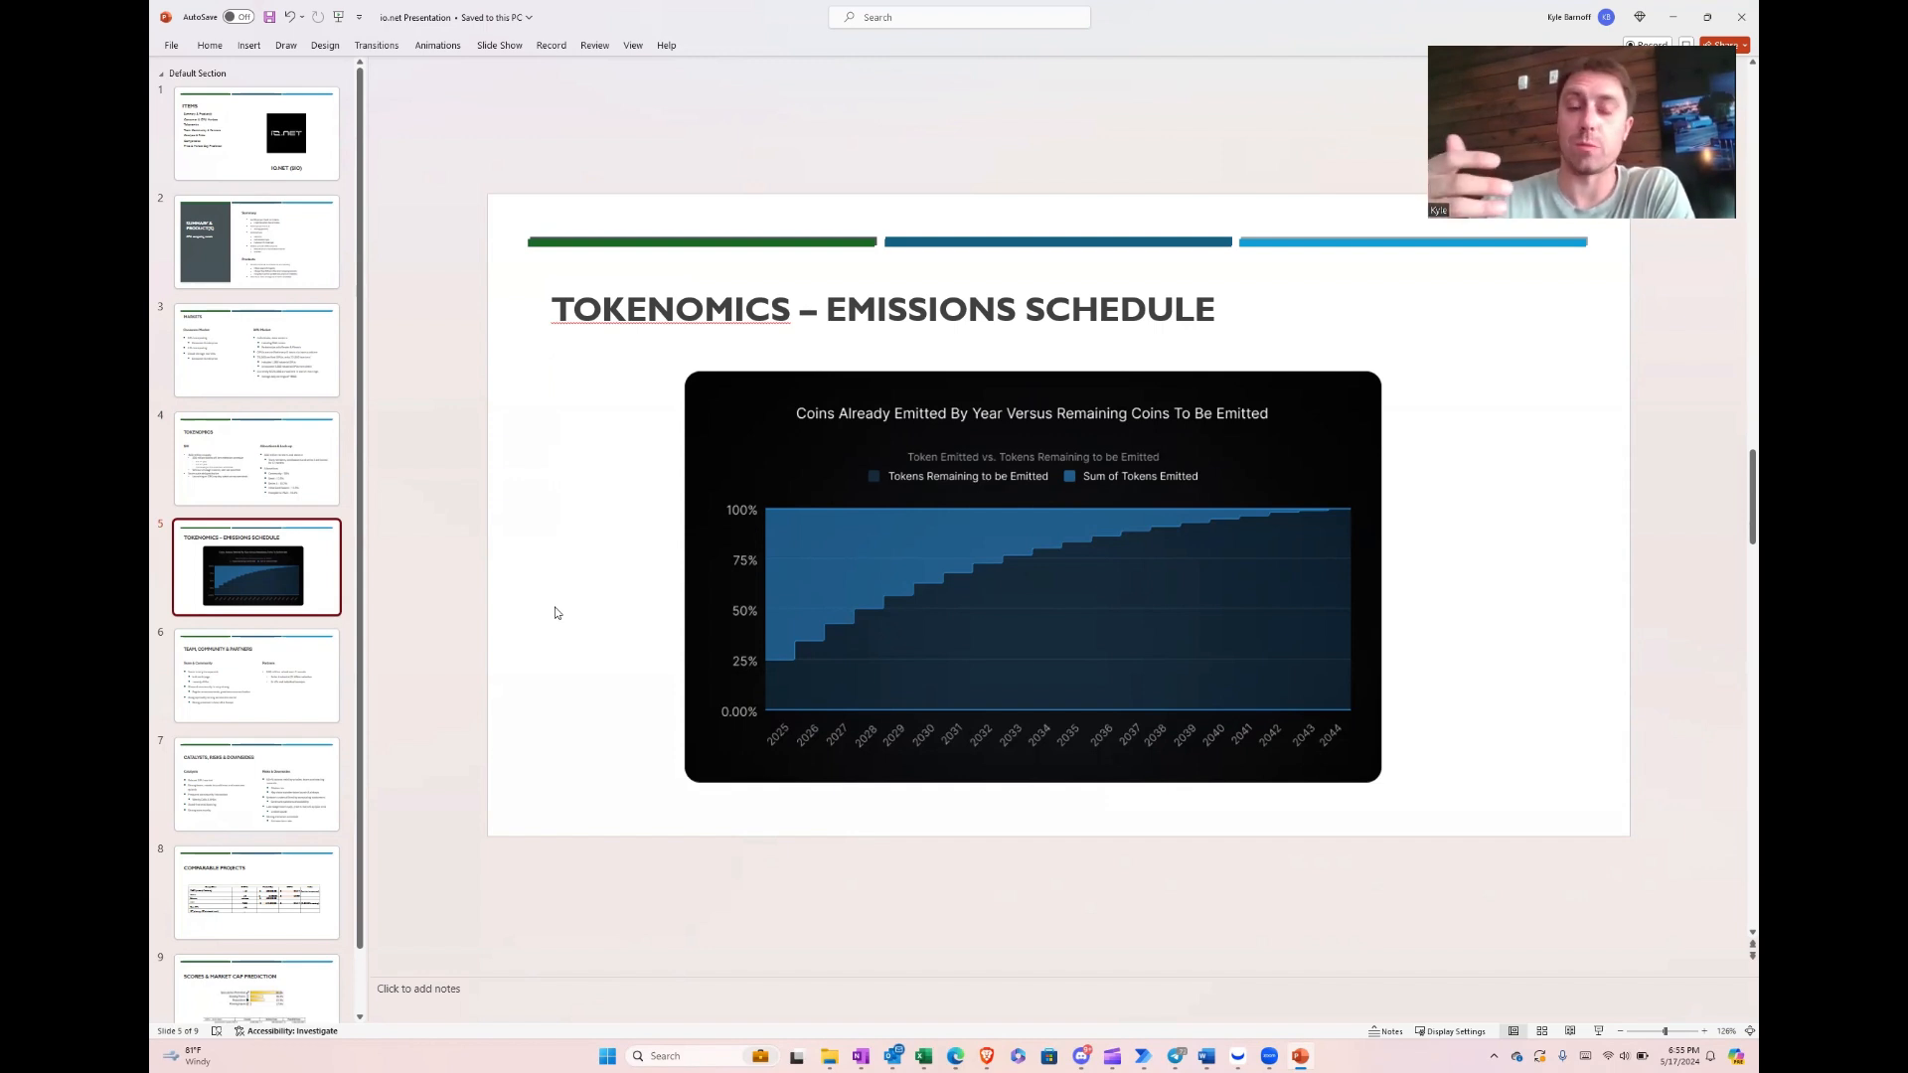
pyautogui.moveTo(301, 634)
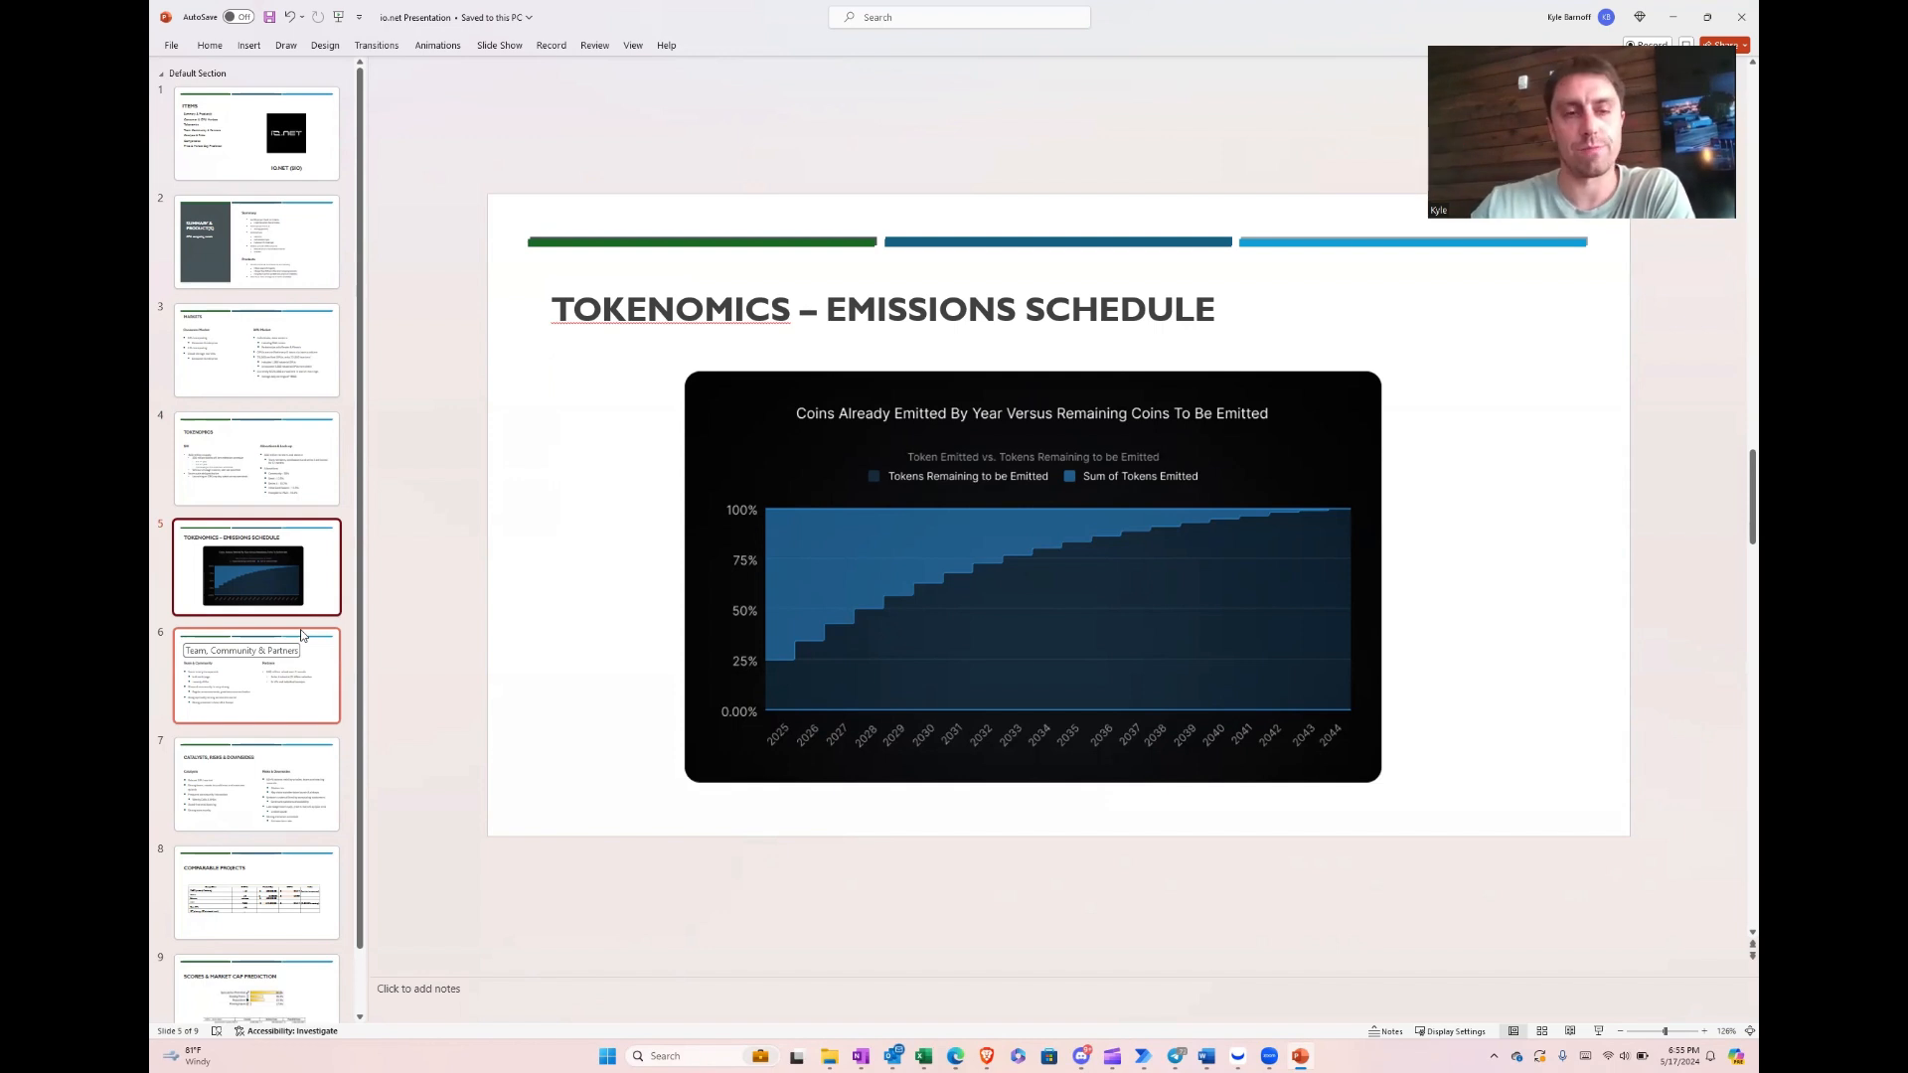
# Step: Show slide 6, Team, Community & Partners
pyautogui.click(256, 676)
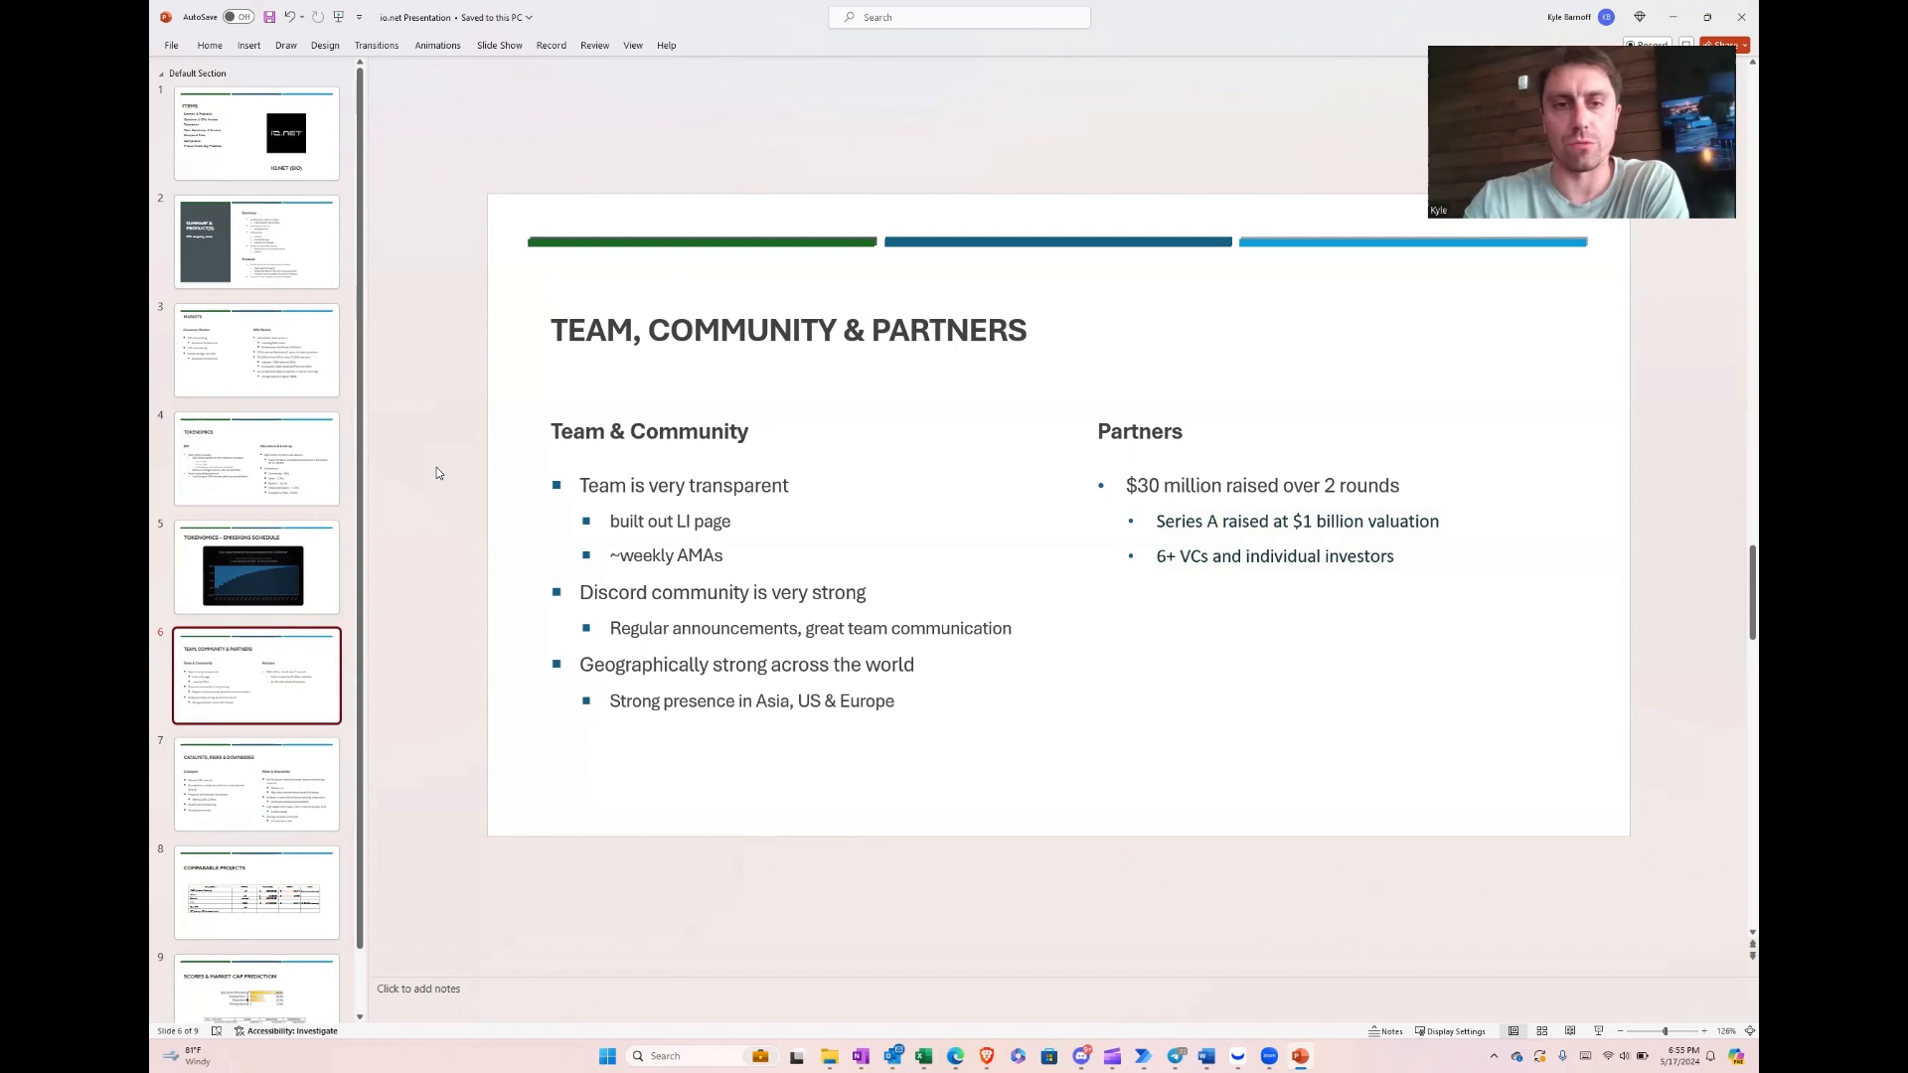
pyautogui.moveTo(469, 583)
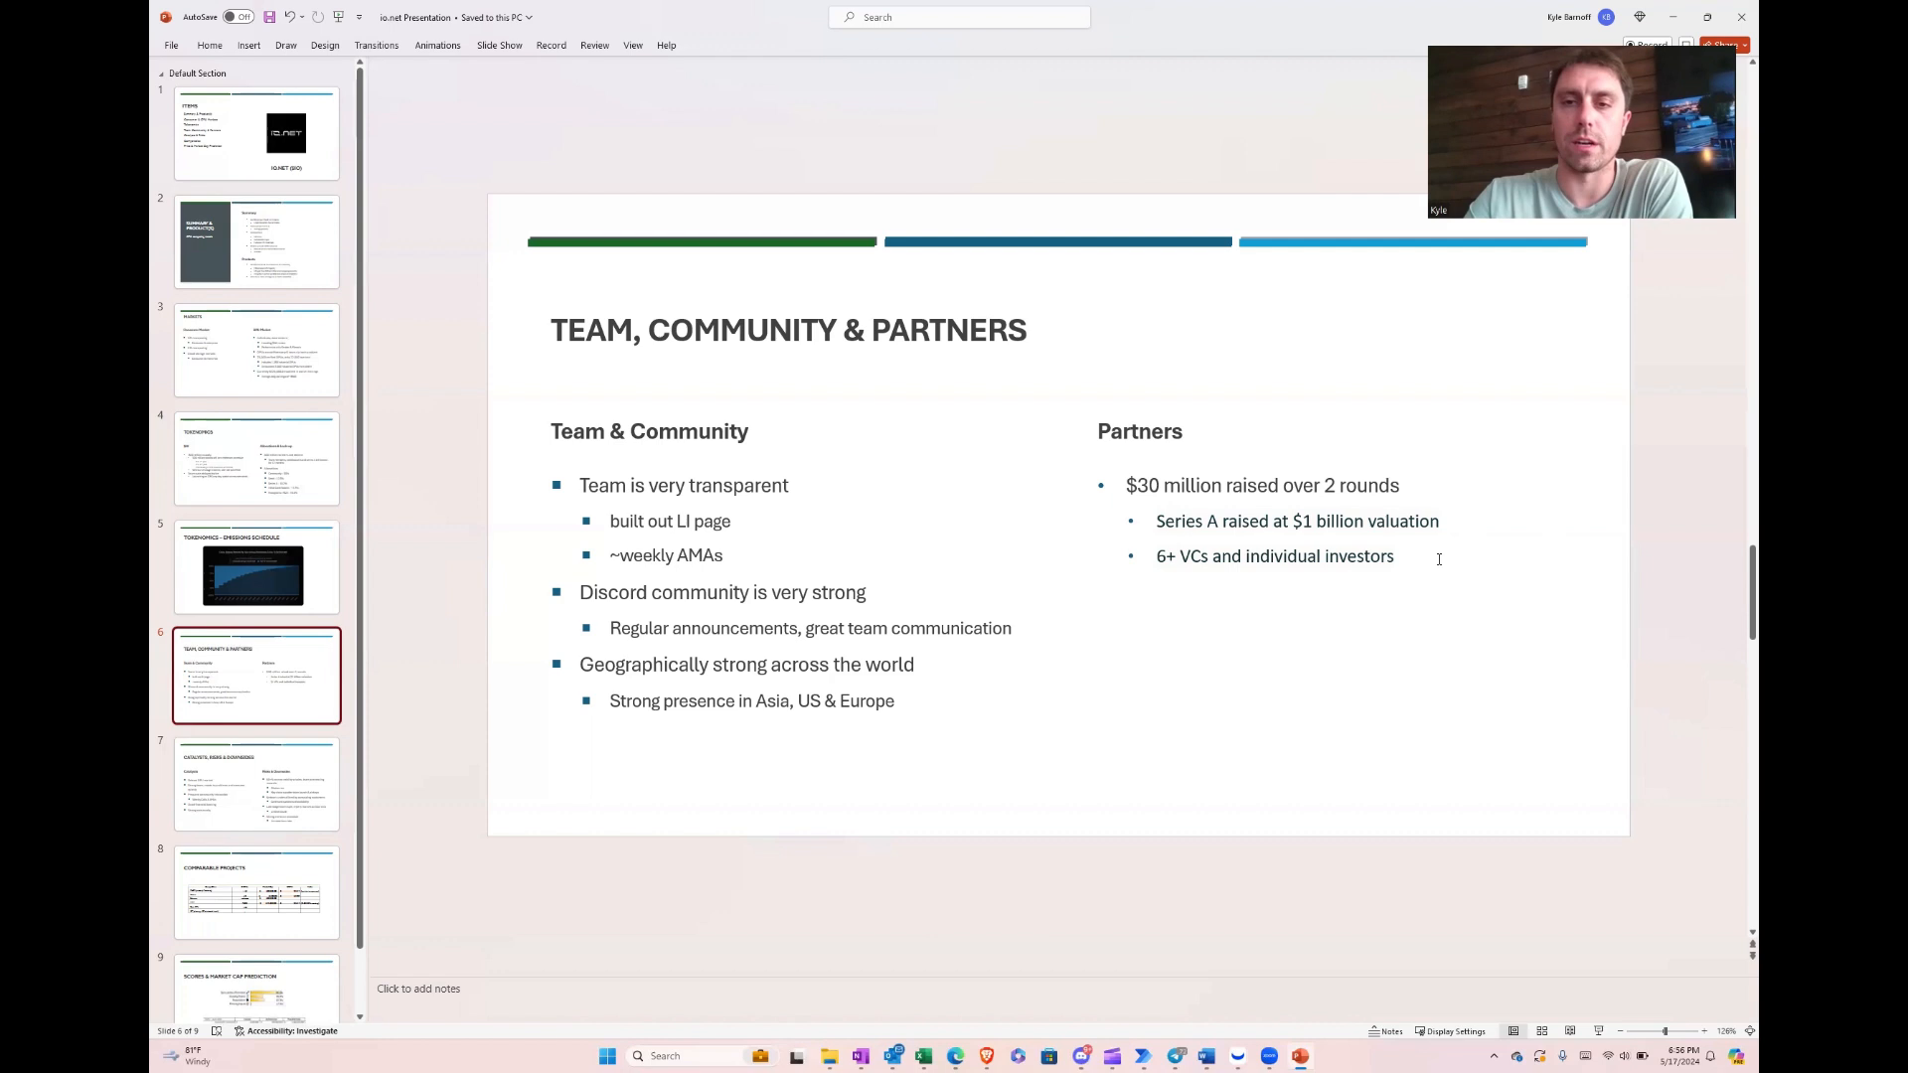
pyautogui.moveTo(1463, 519)
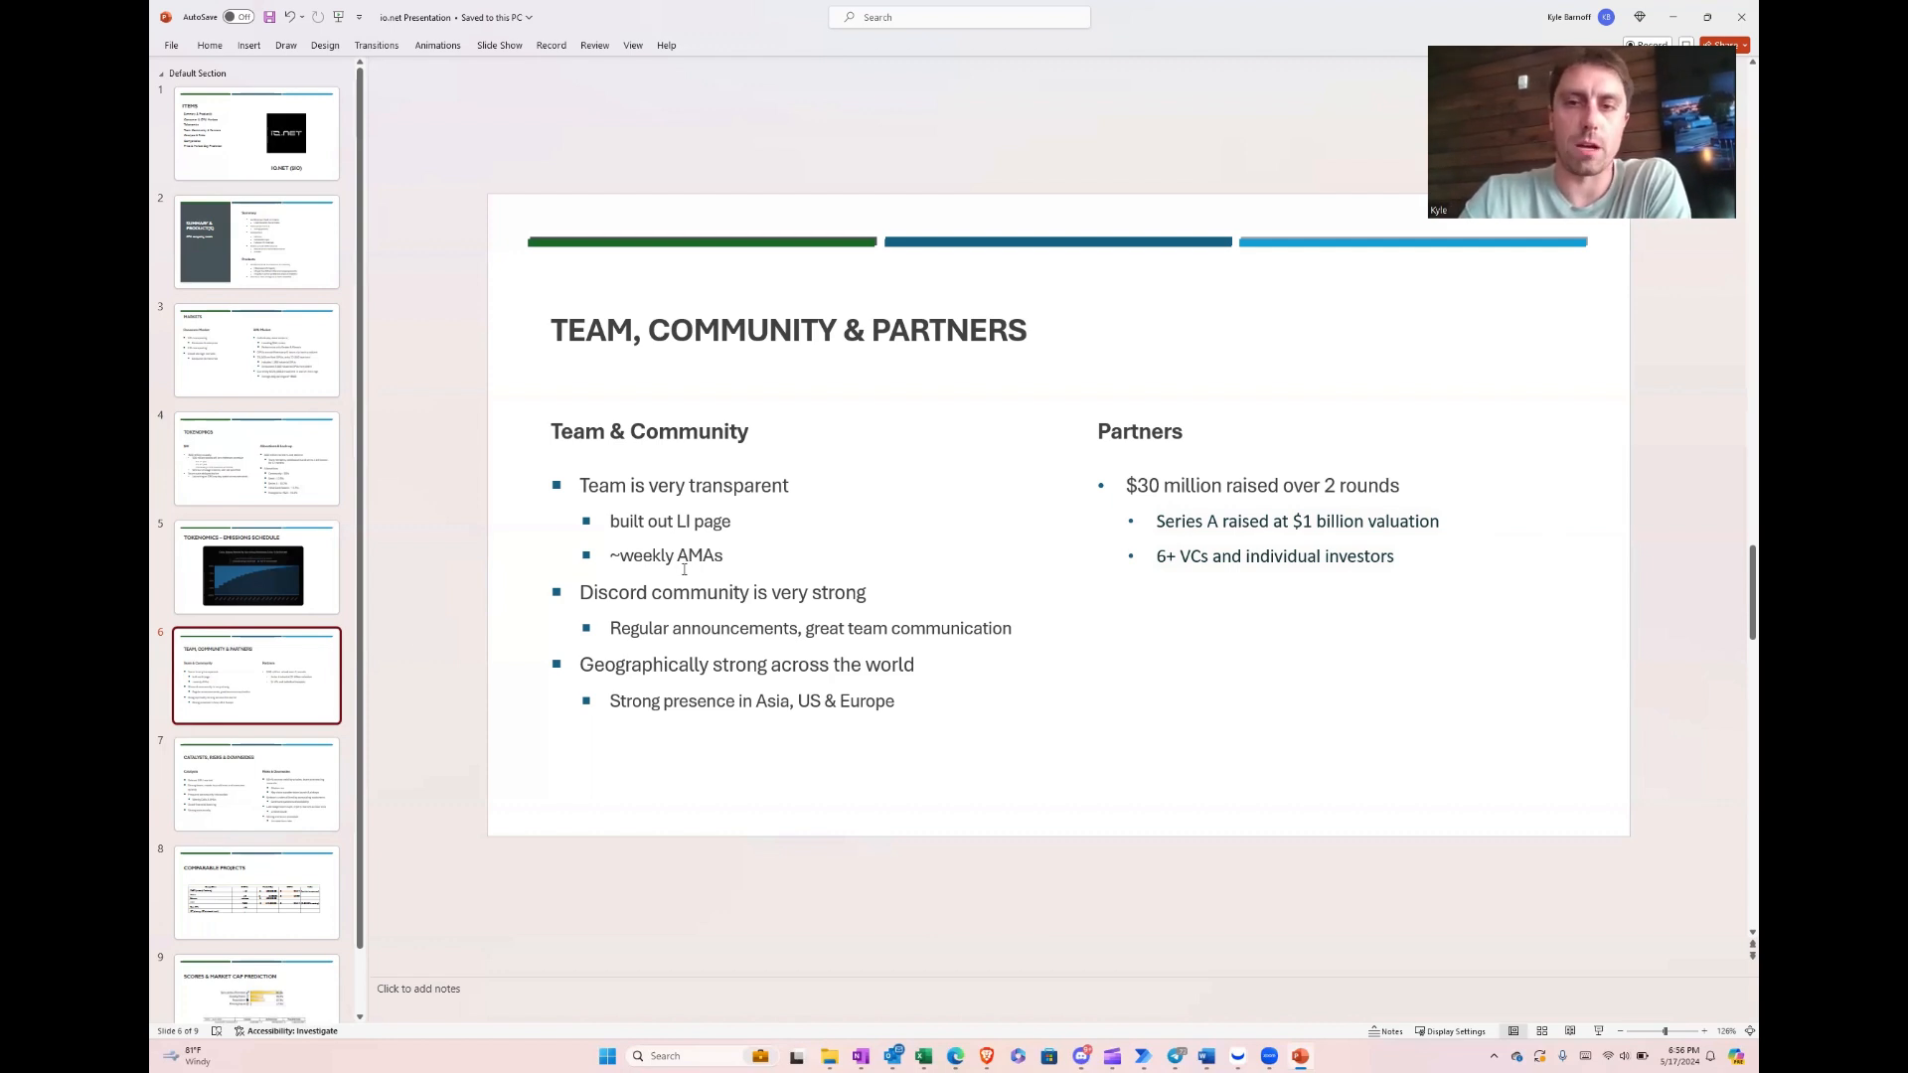
# Step: Show slide 7, Catalysts, Risks & Downsides
pyautogui.click(257, 783)
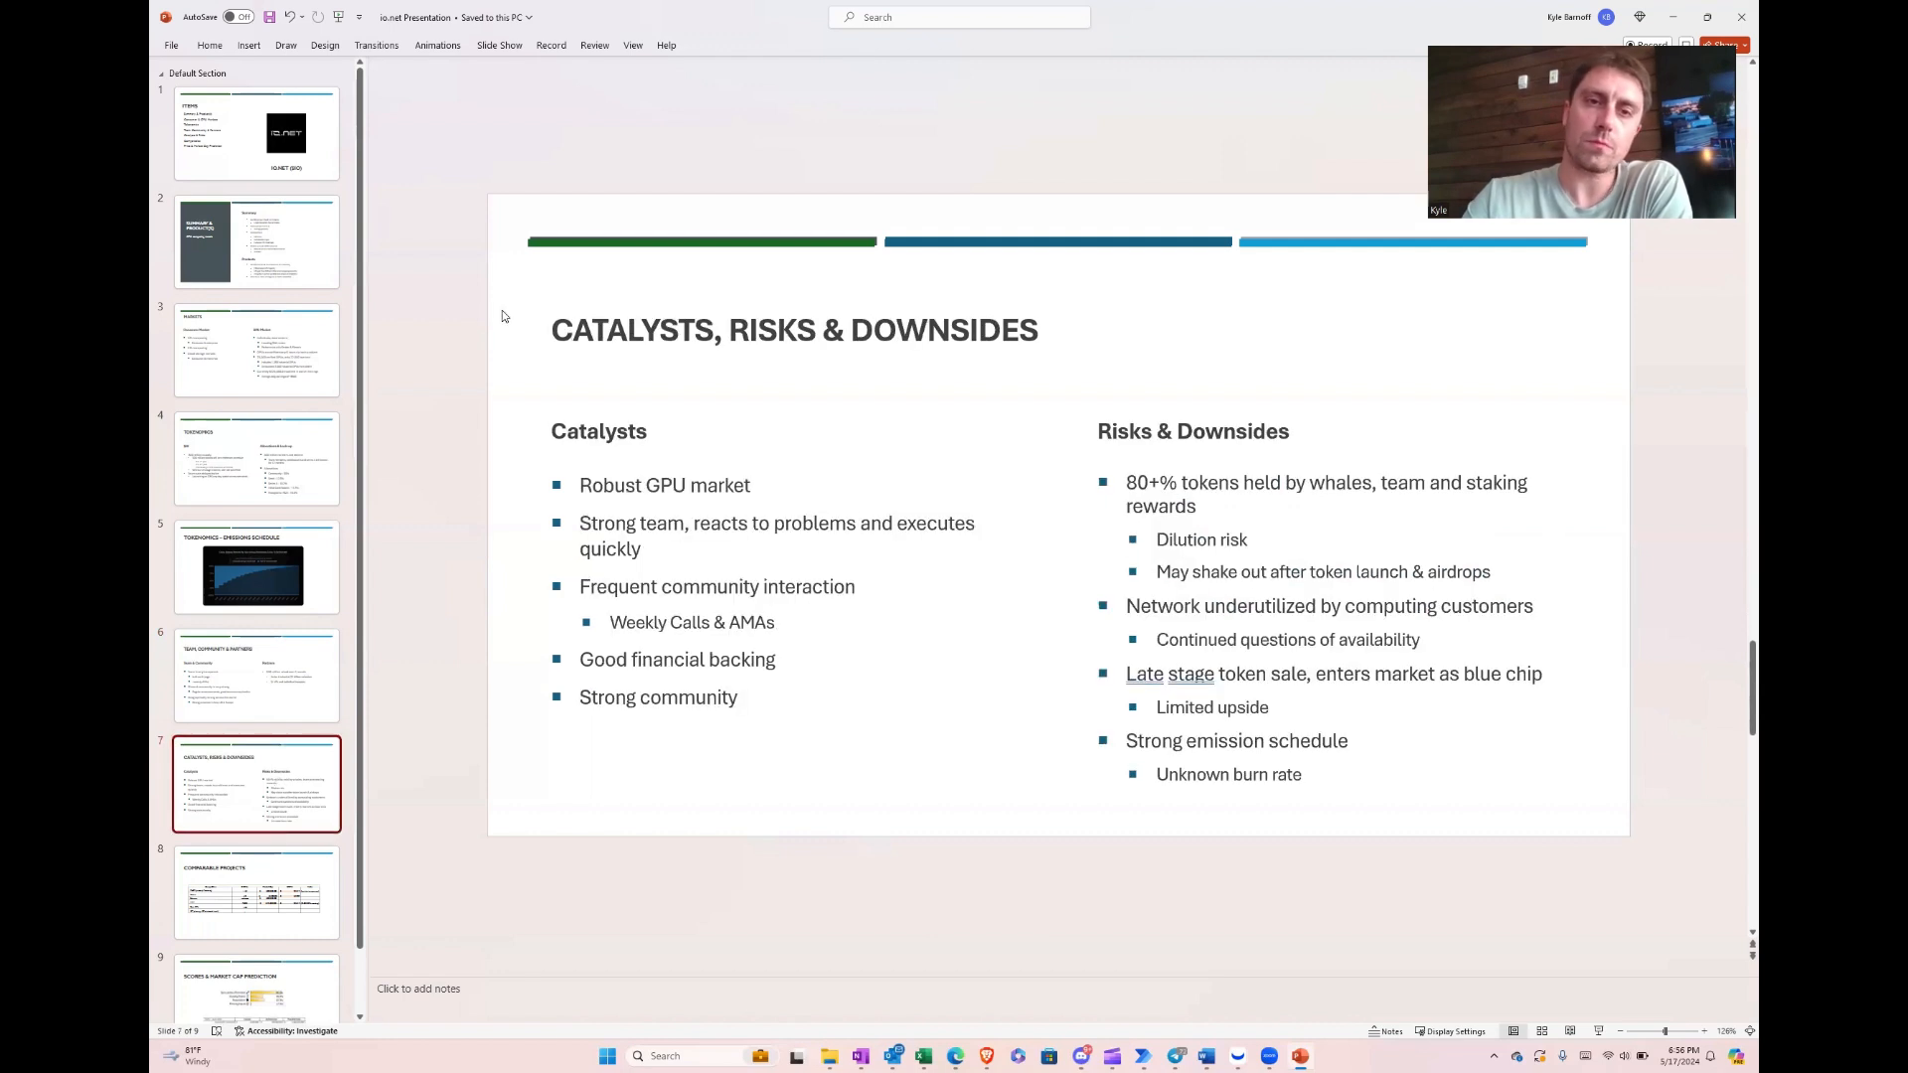
pyautogui.moveTo(445, 380)
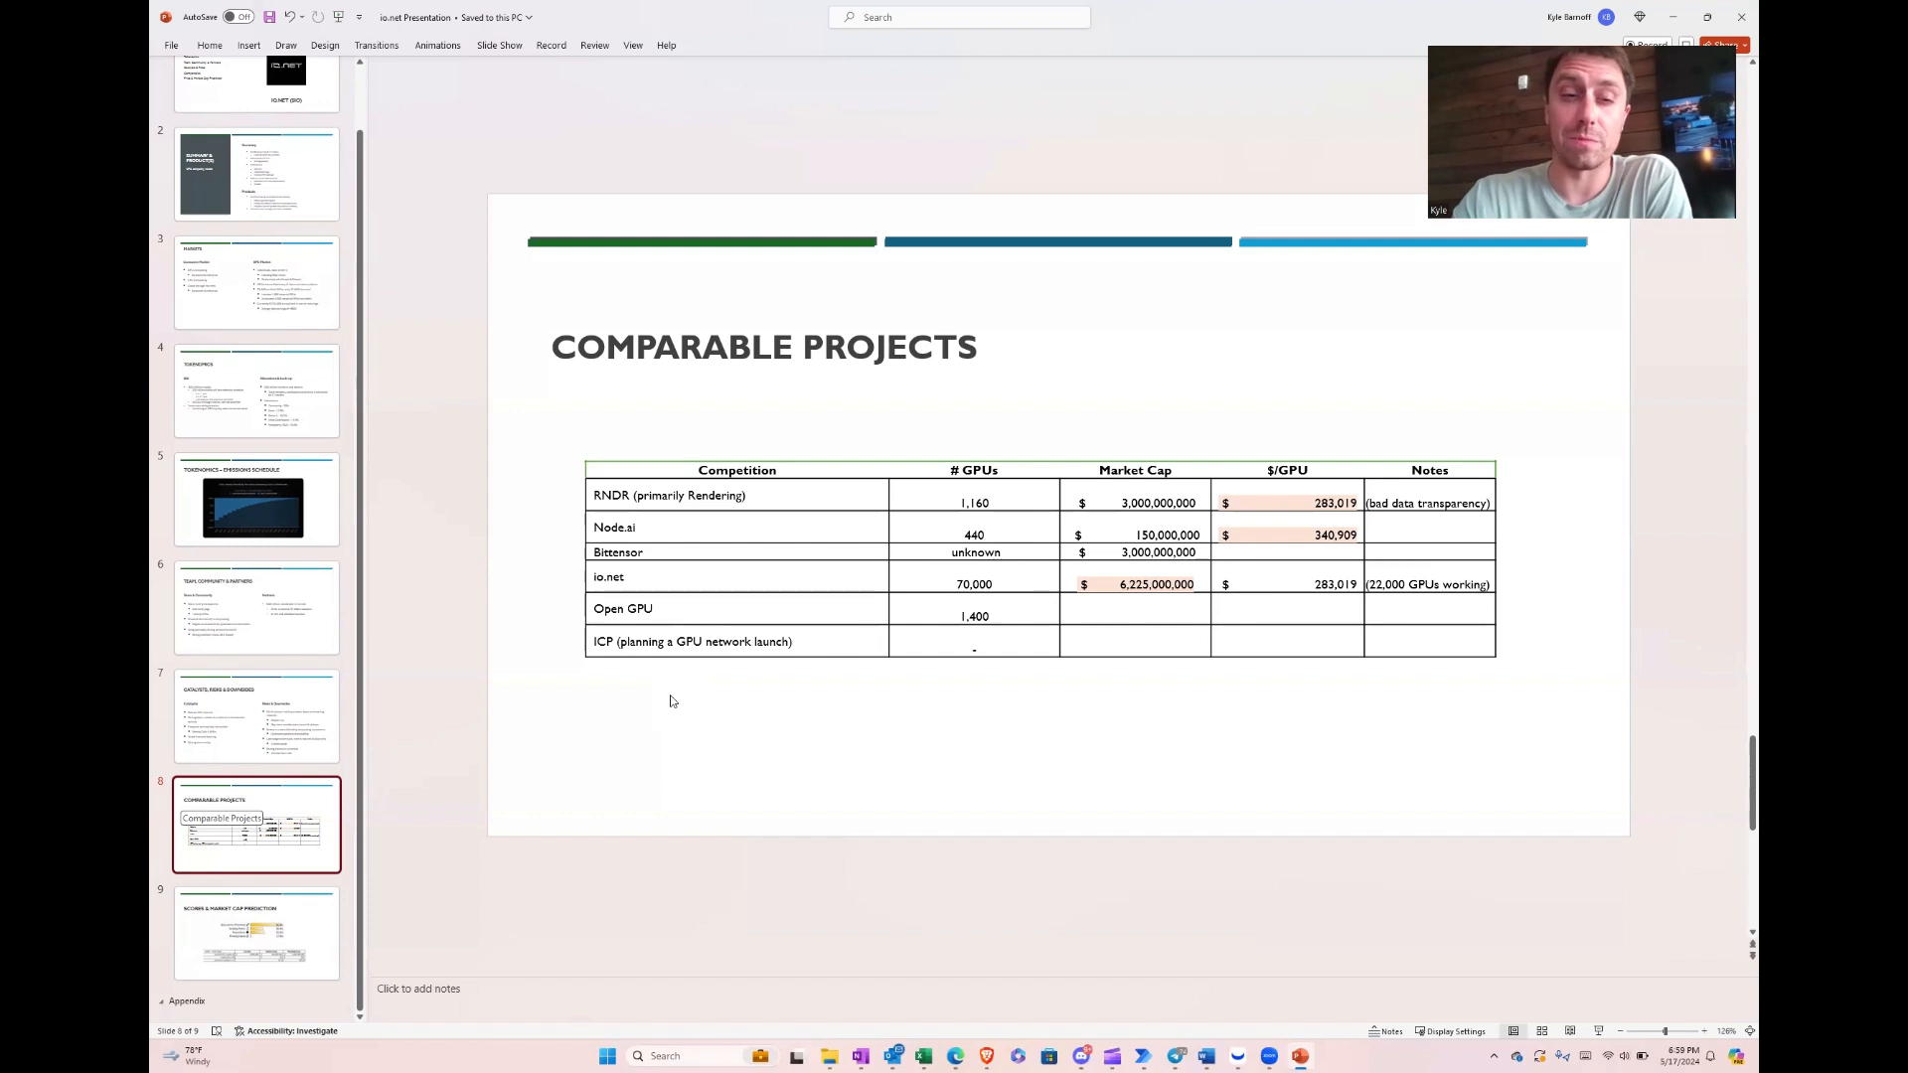
# Step: Show slide 9, Scores & Market Cap Prediction, with score bars and price targets
pyautogui.click(257, 931)
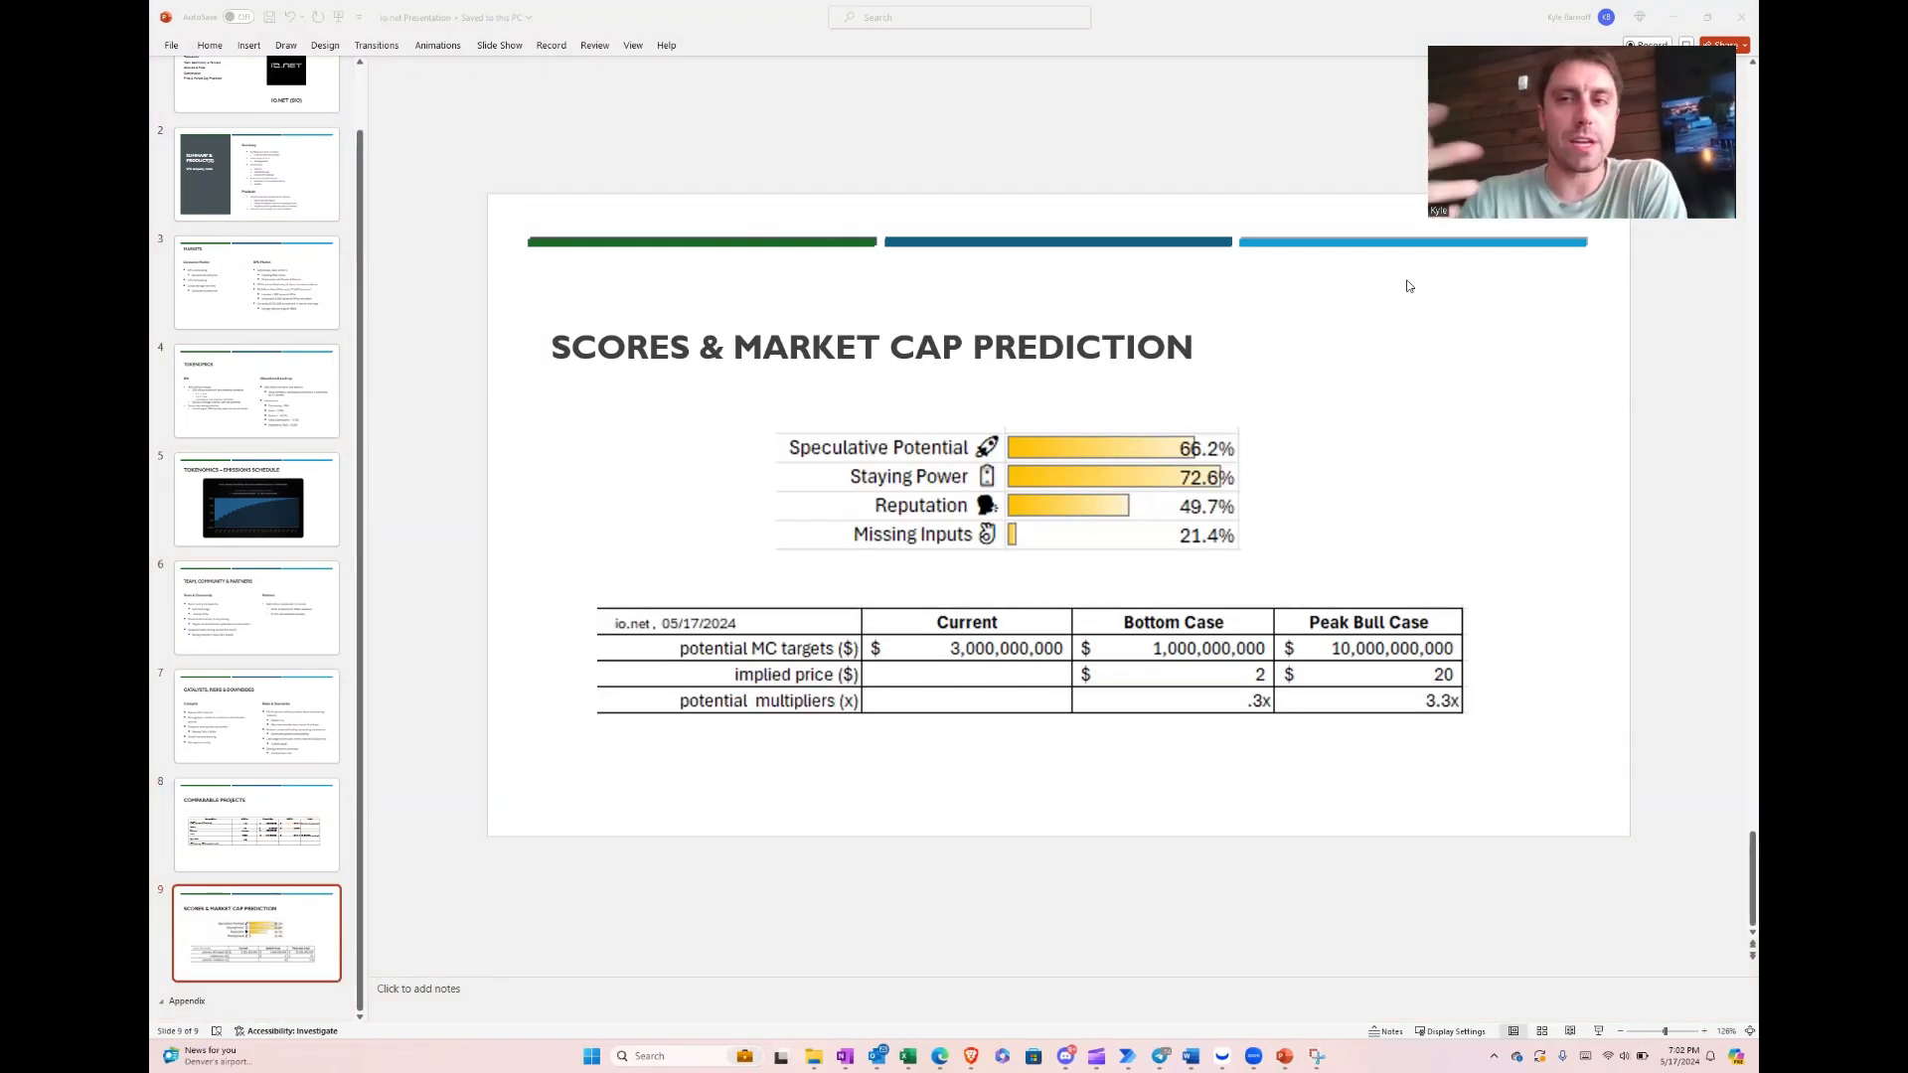